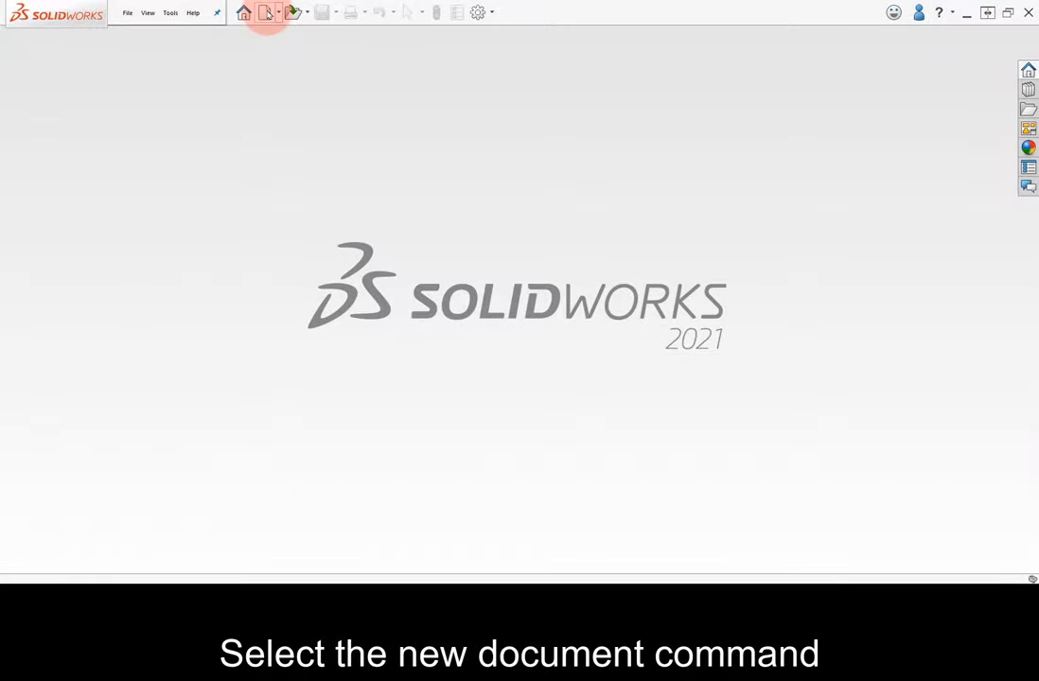
- Create a new part from the ANSI-Inch Cast Alloy Steel template under My SW Templates
{"action": "left_click", "coordinate": [265, 11]}
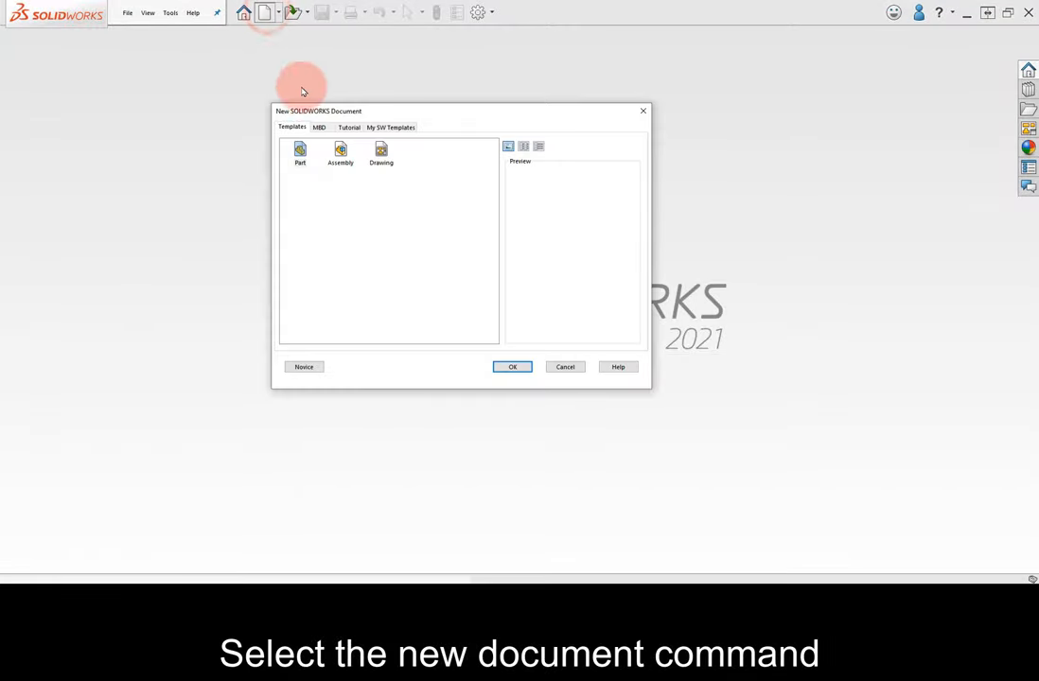
{"action": "left_click", "coordinate": [349, 127]}
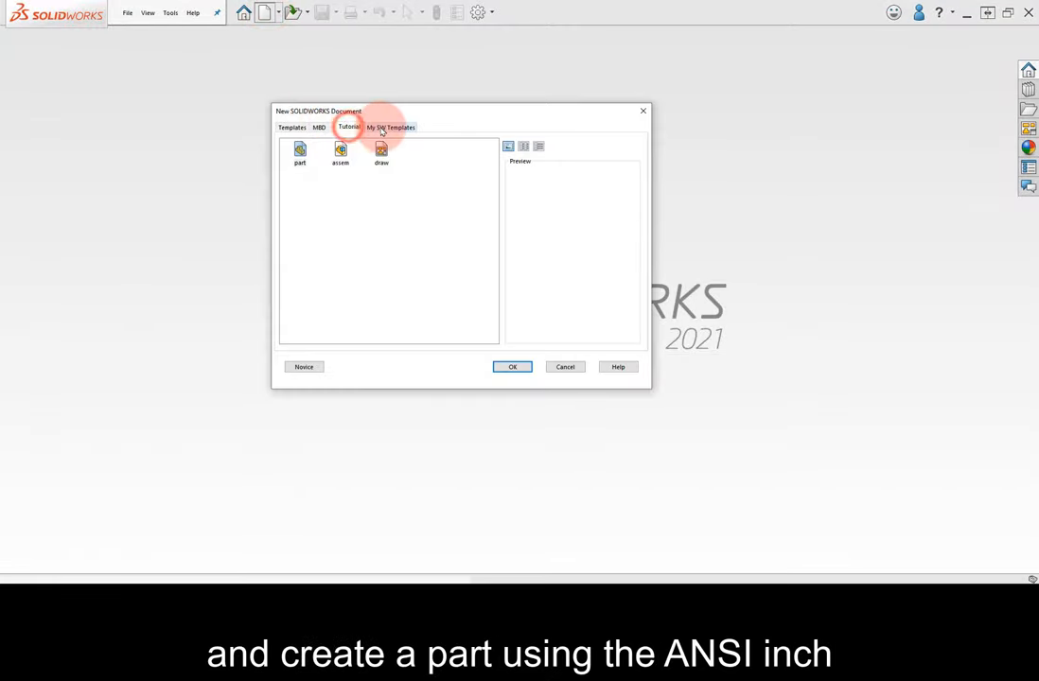
{"action": "left_click", "coordinate": [391, 126]}
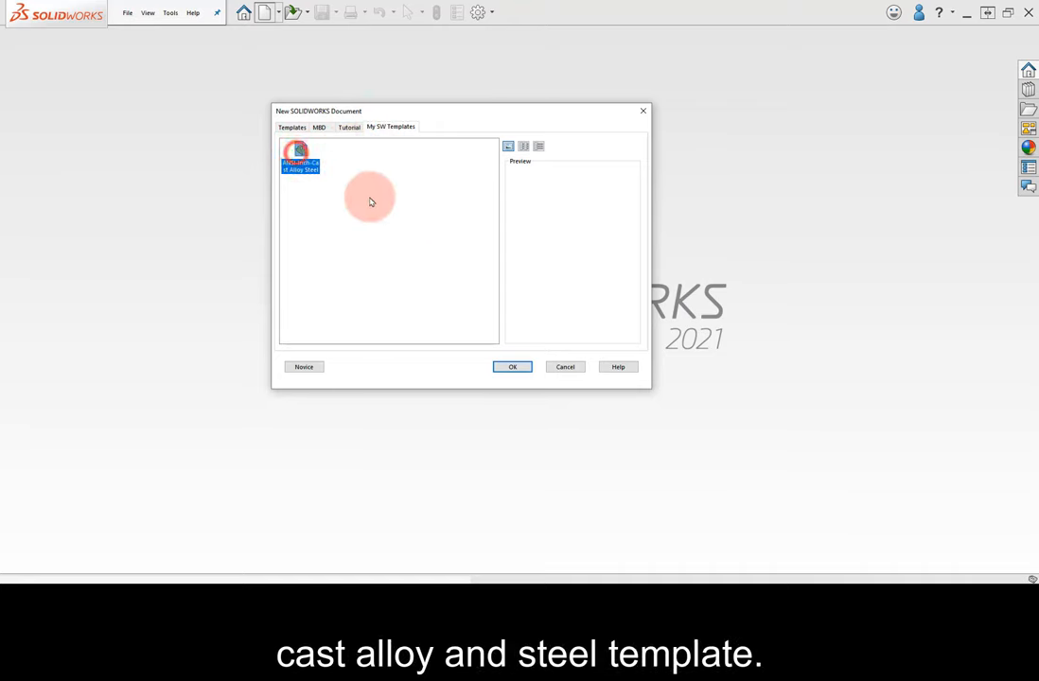
{"action": "left_click", "coordinate": [512, 367]}
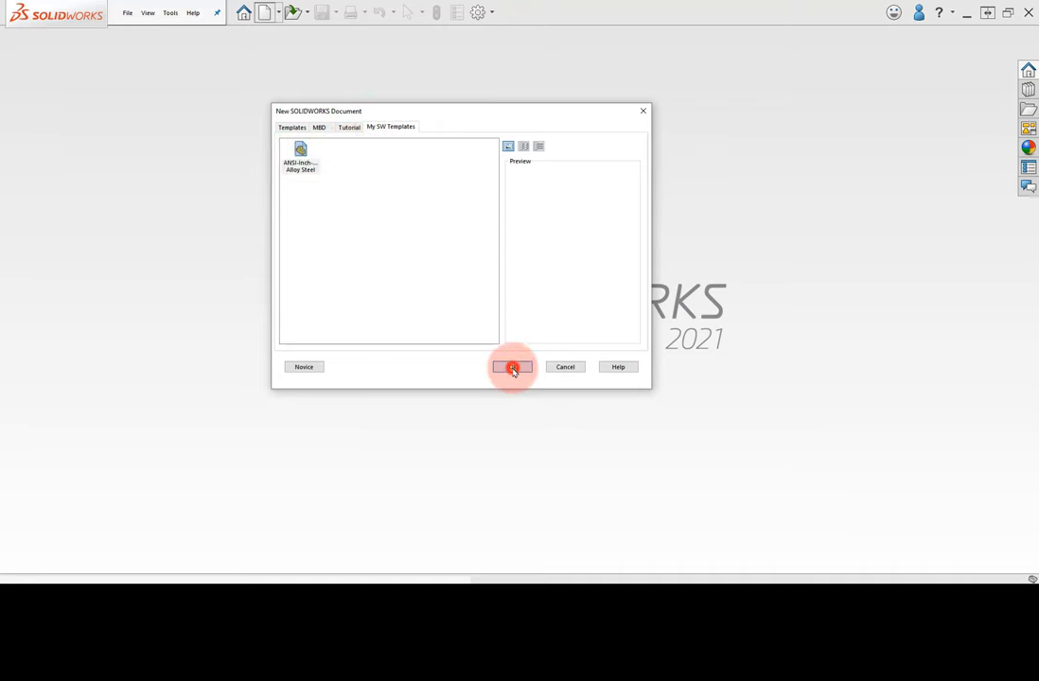
{"action": "left_click", "coordinate": [510, 367]}
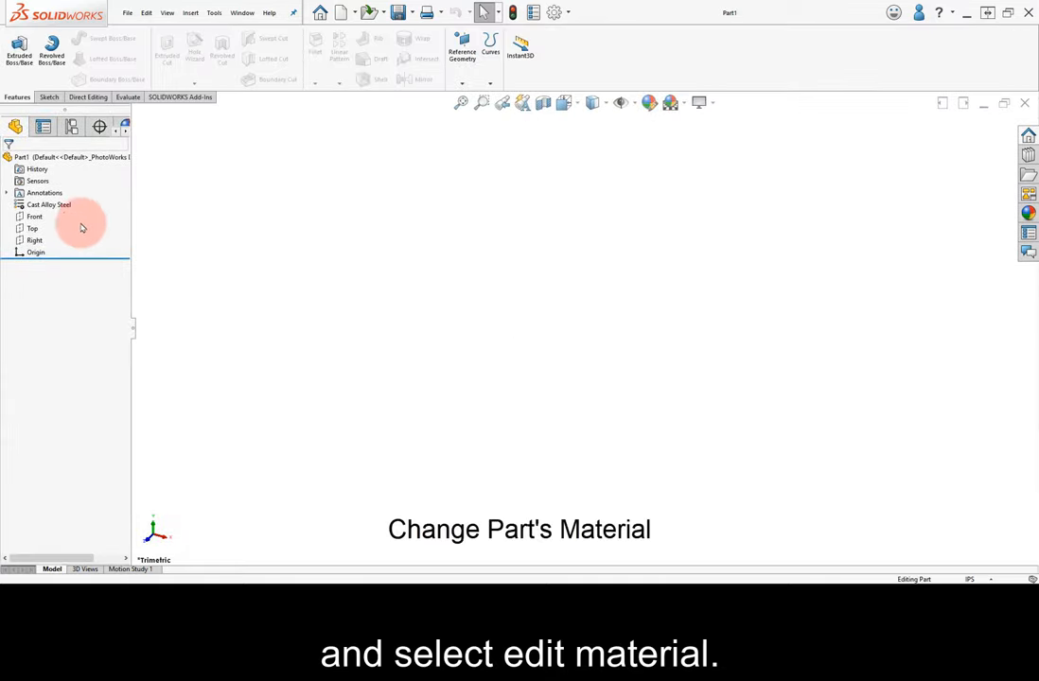
- Replace the part's Cast Alloy Steel material with AISI 1020 steel
{"action": "right_click", "coordinate": [48, 205]}
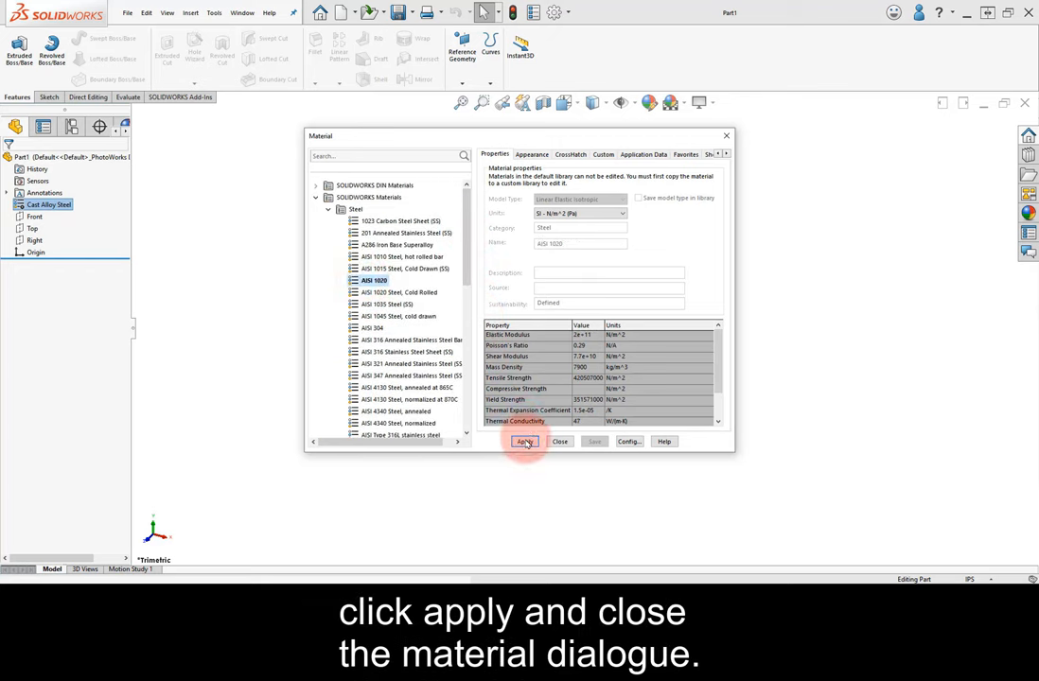
{"action": "left_click", "coordinate": [525, 441]}
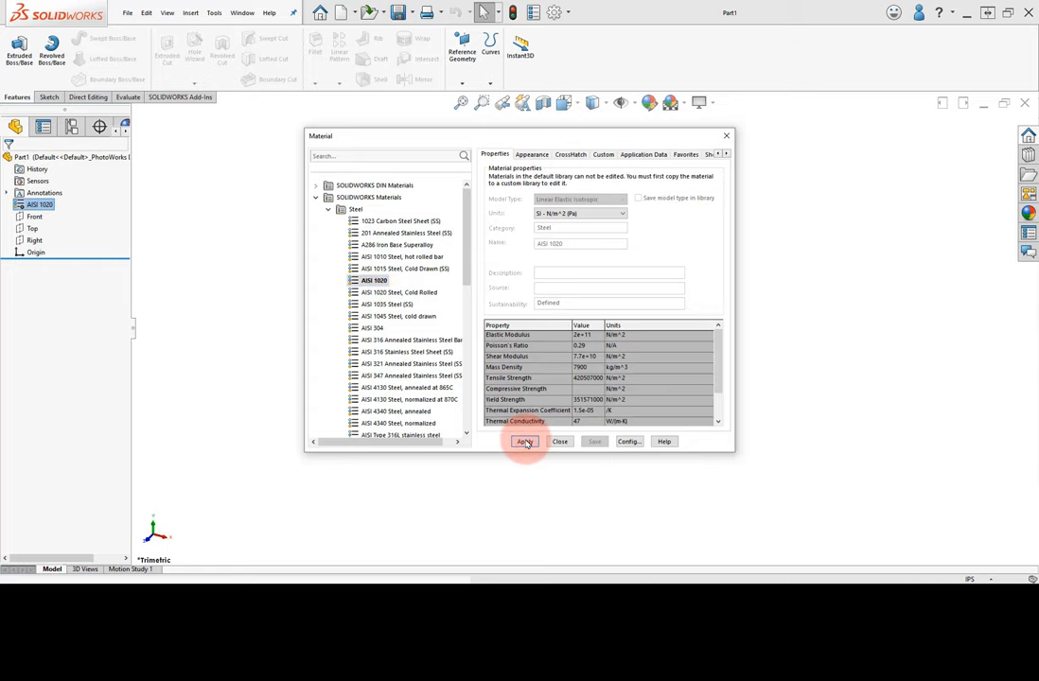
{"action": "left_click", "coordinate": [526, 442]}
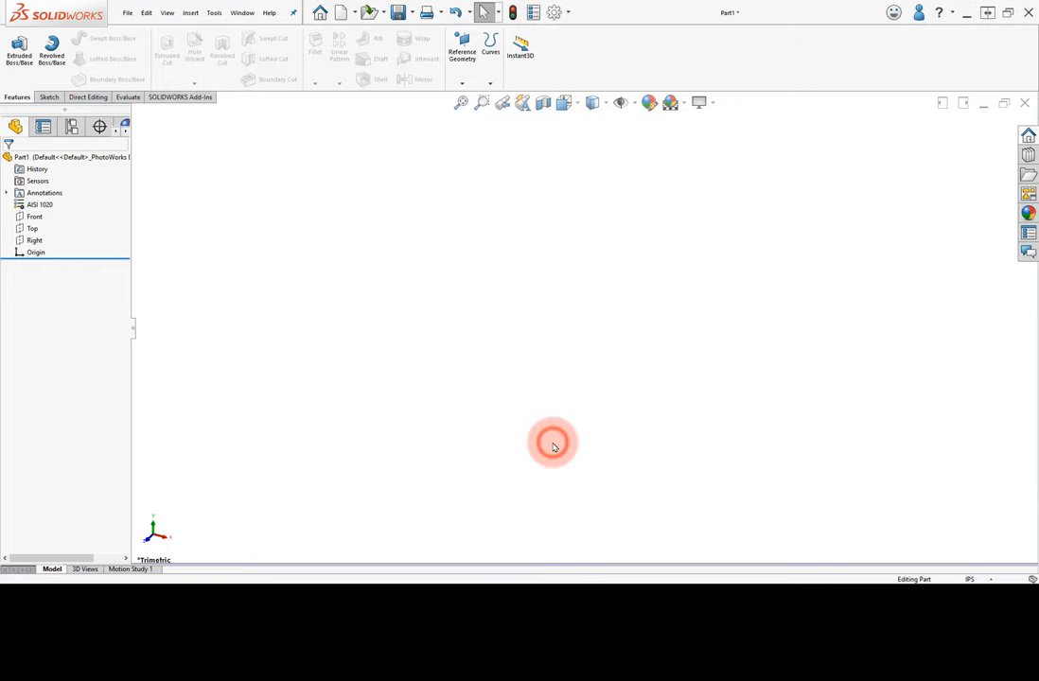
{"action": "mouse_move", "coordinate": [968, 557]}
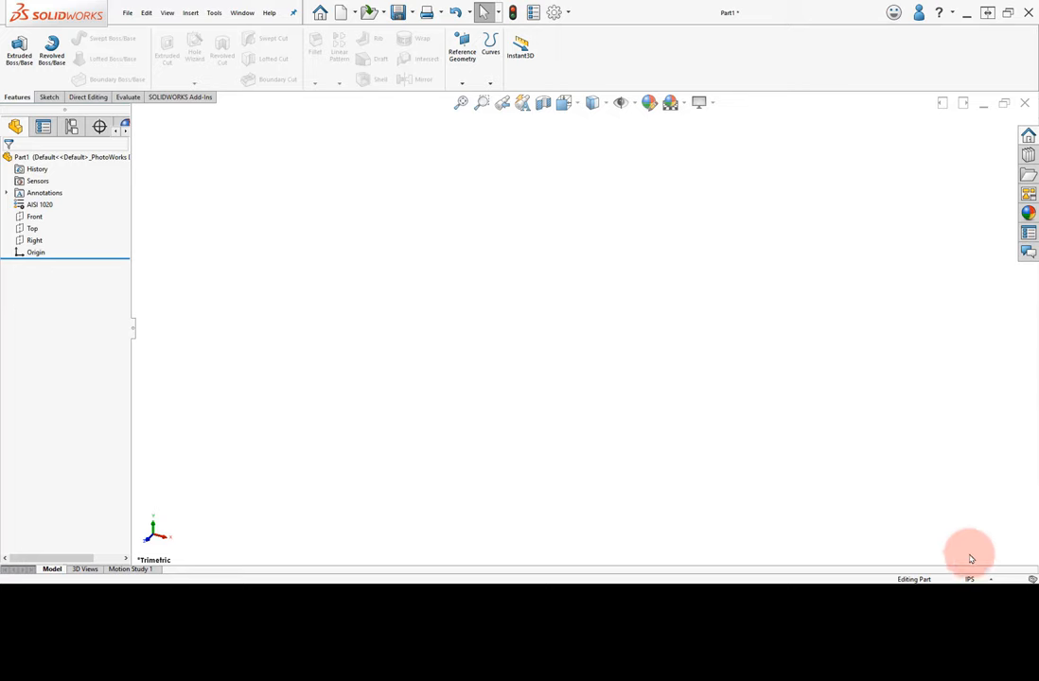
{"action": "left_click", "coordinate": [968, 578]}
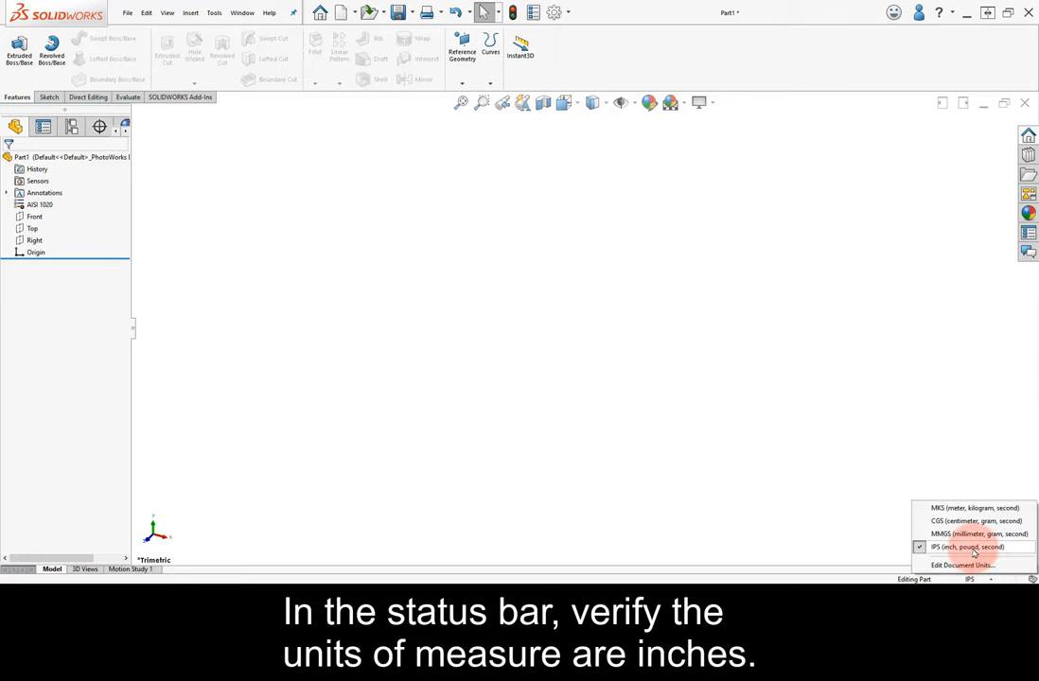
{"action": "left_click", "coordinate": [965, 547]}
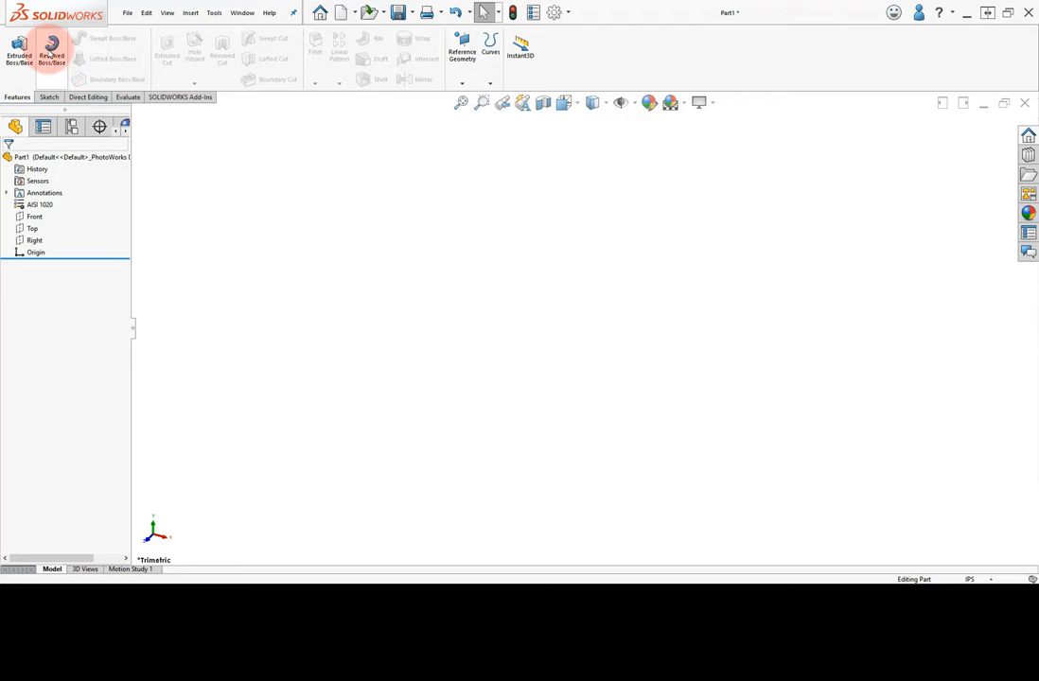
- Start a revolve on the Right plane and draw two adjoining corner rectangles from the origin
{"action": "left_click", "coordinate": [51, 50]}
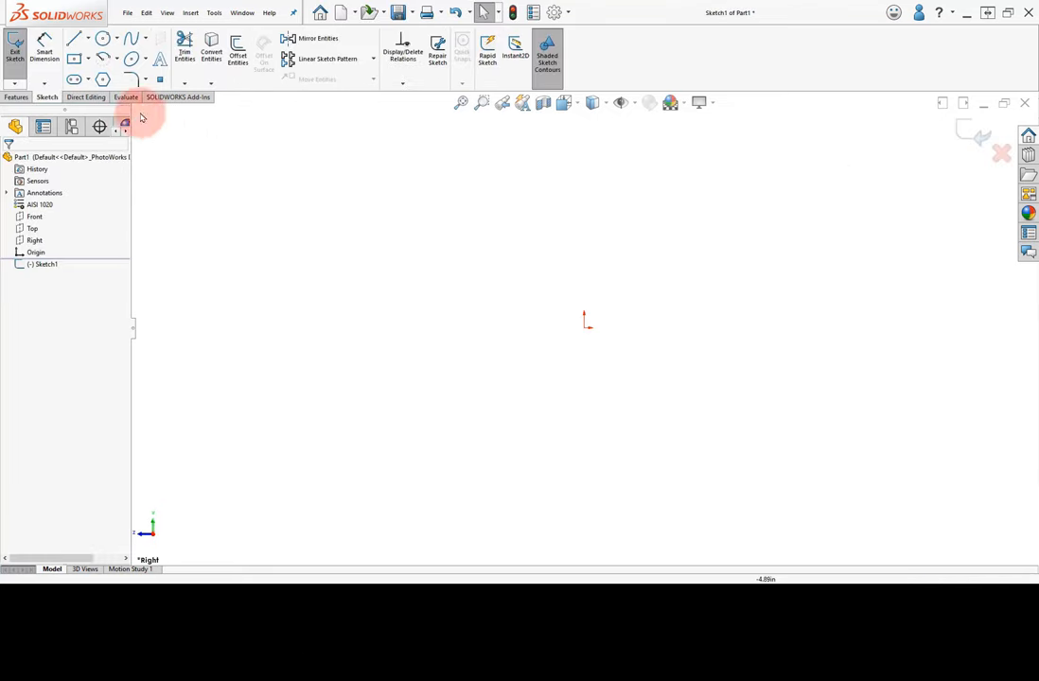
{"action": "left_click", "coordinate": [85, 38]}
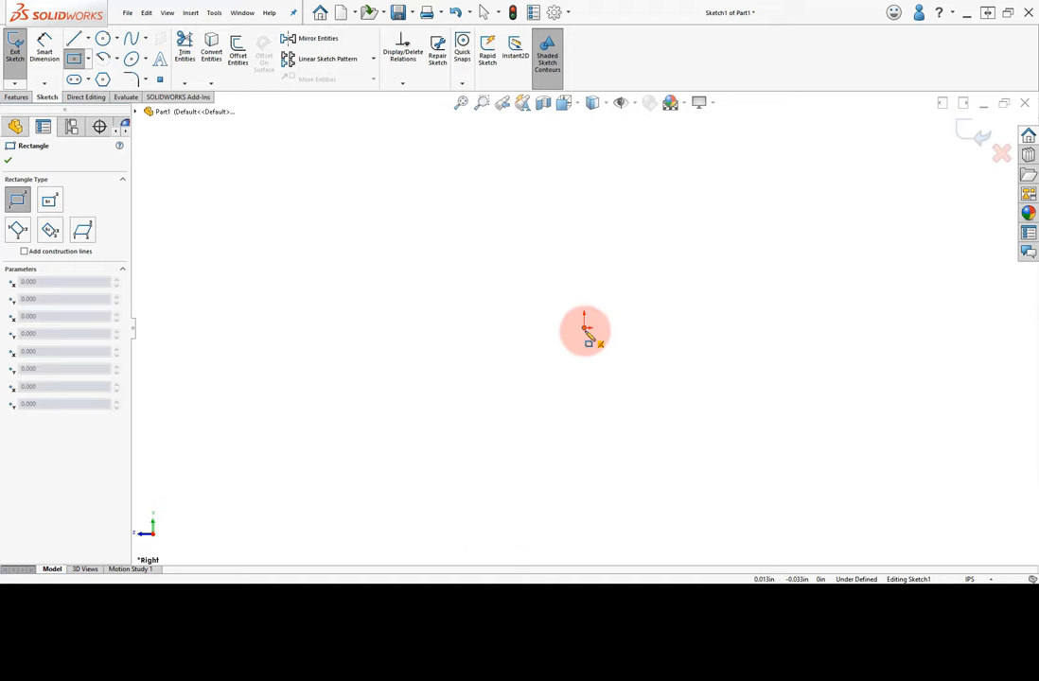
{"action": "left_click_drag", "start_coordinate": [584, 333], "coordinate": [544, 144]}
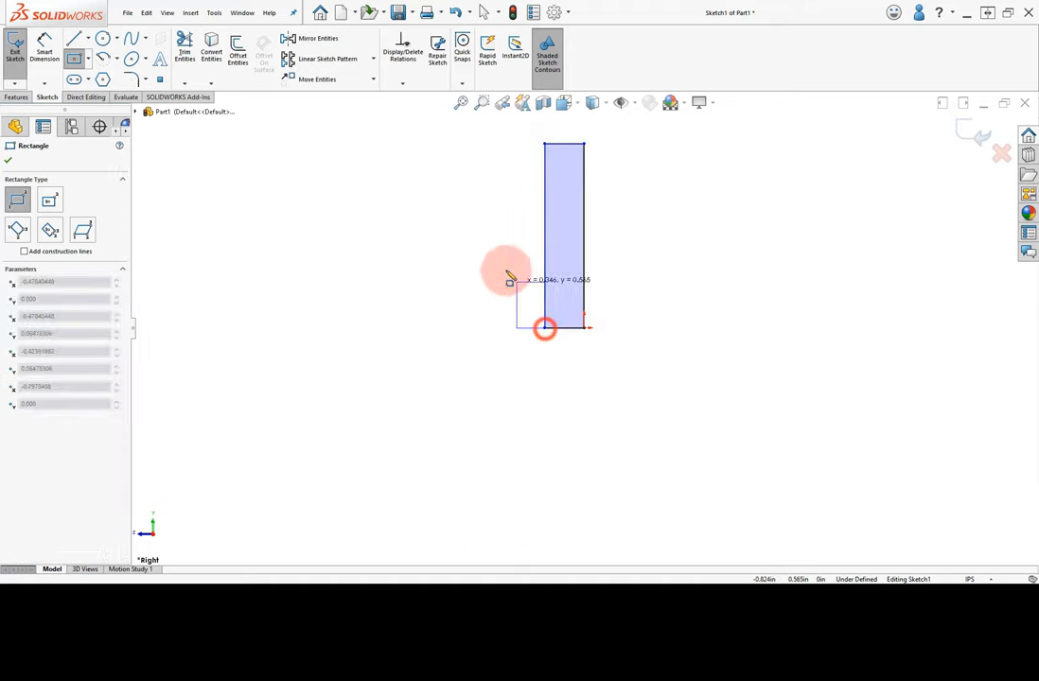
{"action": "left_click_drag", "start_coordinate": [544, 328], "coordinate": [466, 212]}
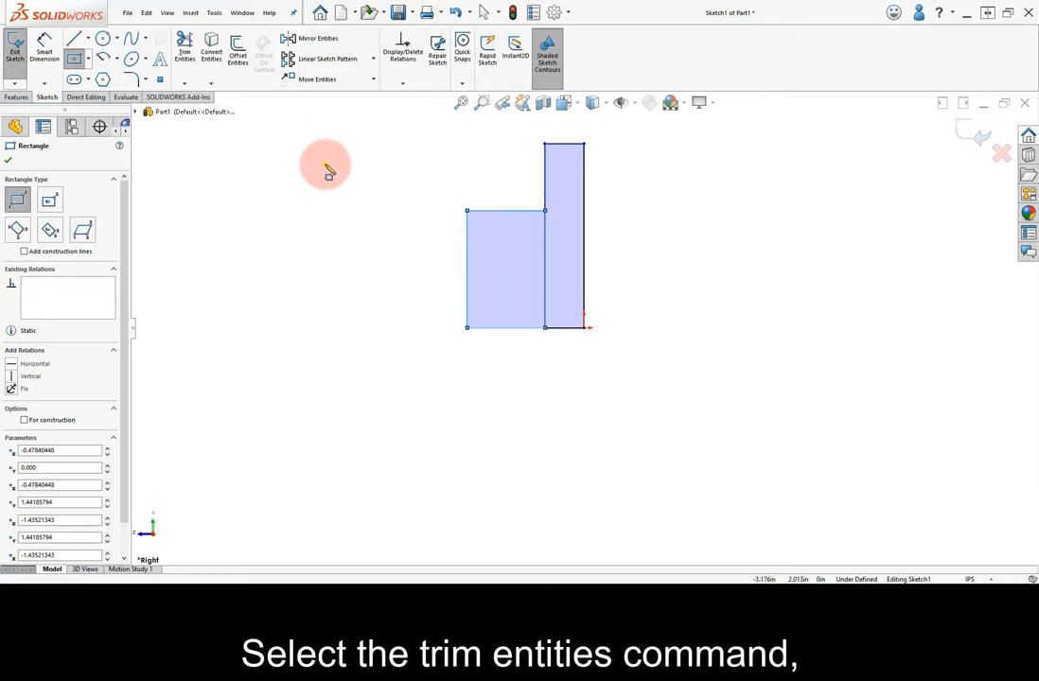
- Trim the inner lines between the rectangles and extend the bottom edge to close the outline
{"action": "left_click", "coordinate": [184, 54]}
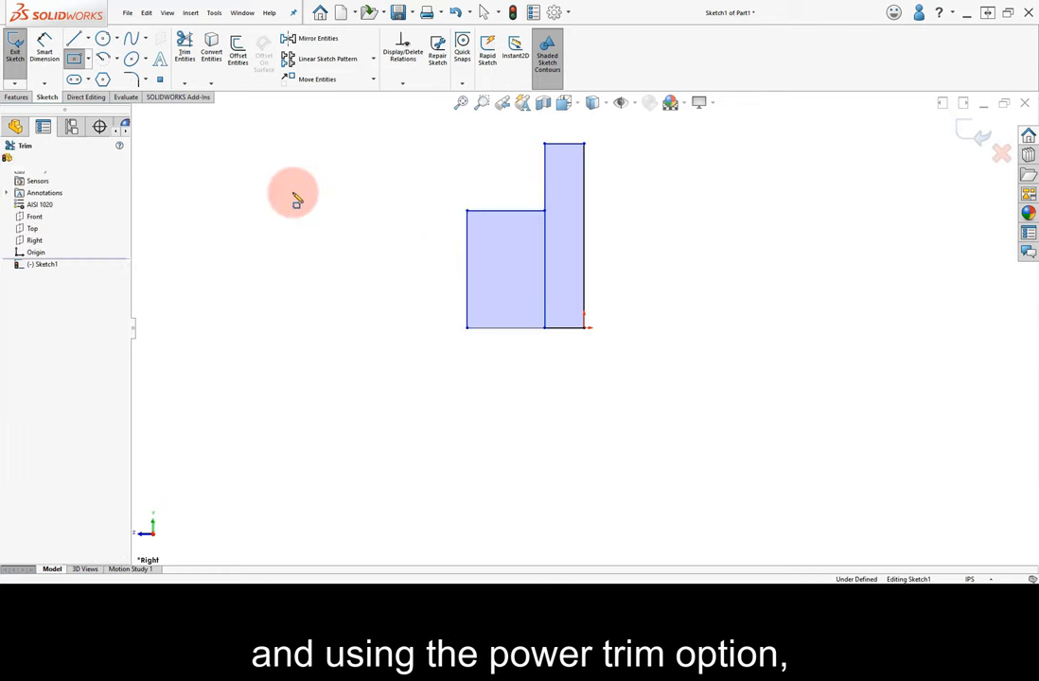
{"action": "left_click", "coordinate": [185, 47]}
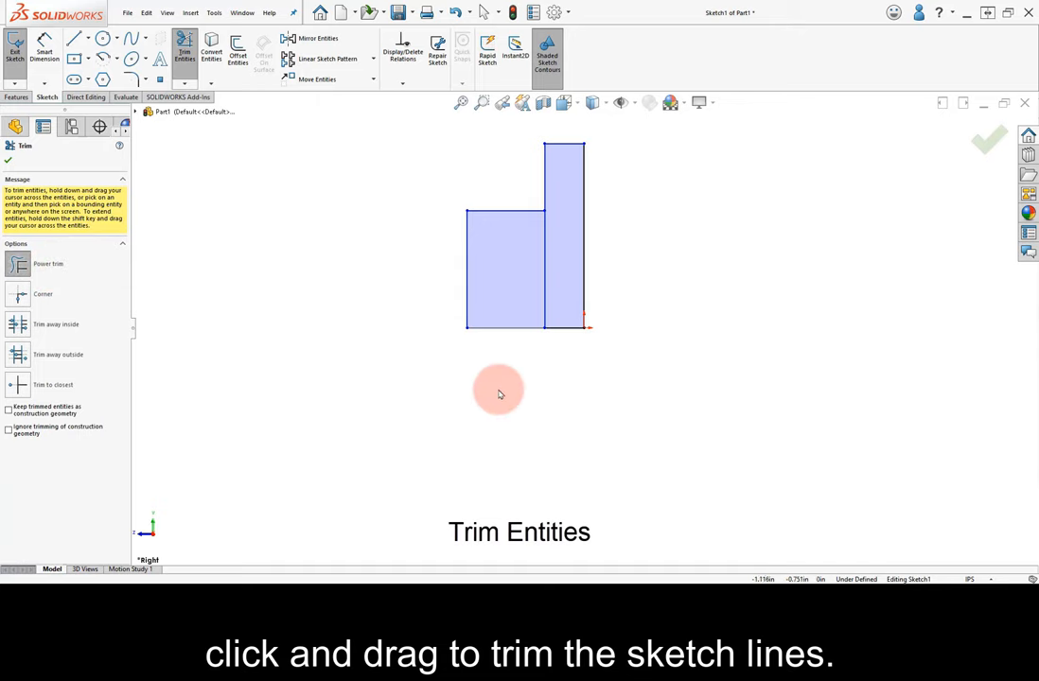
{"action": "left_click_drag", "start_coordinate": [498, 392], "coordinate": [565, 324]}
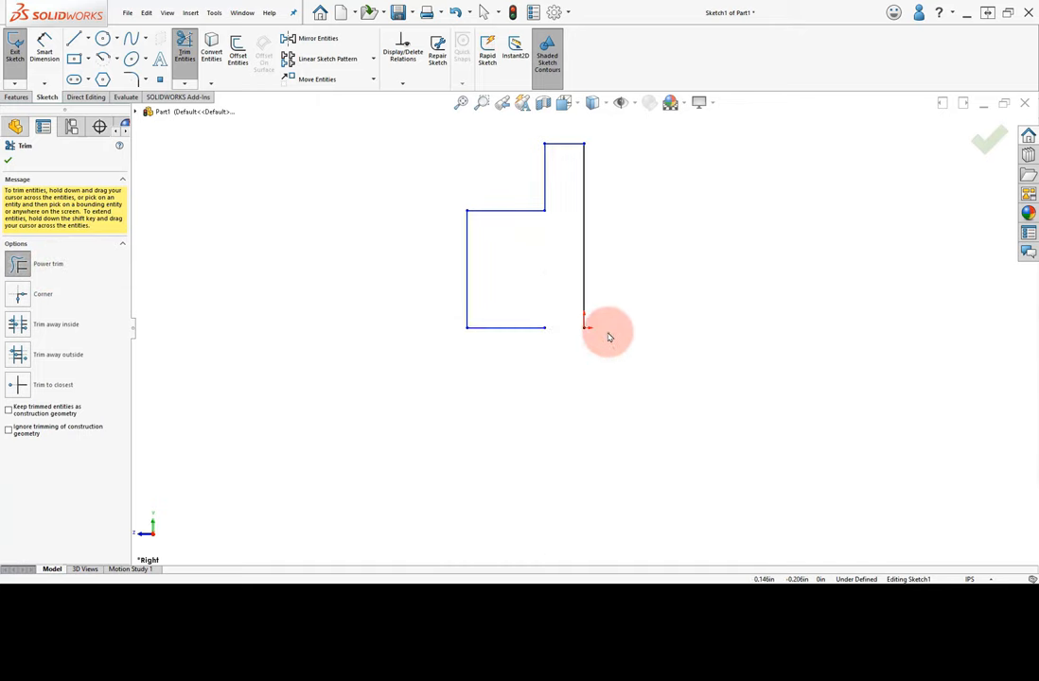
{"action": "right_click", "coordinate": [608, 335]}
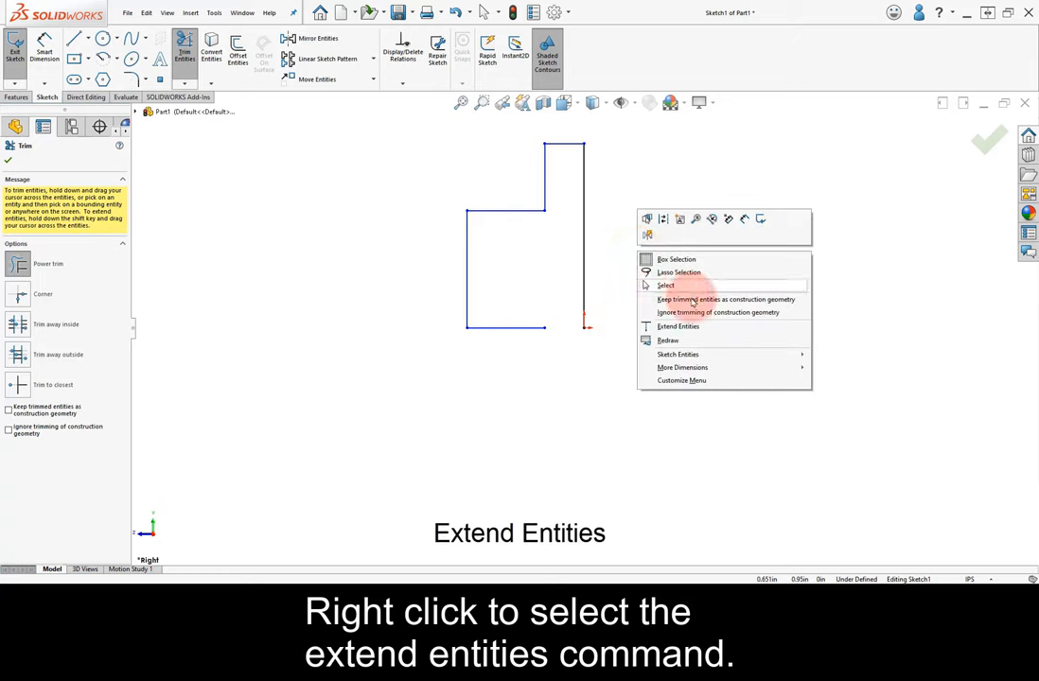
{"action": "left_click", "coordinate": [677, 326]}
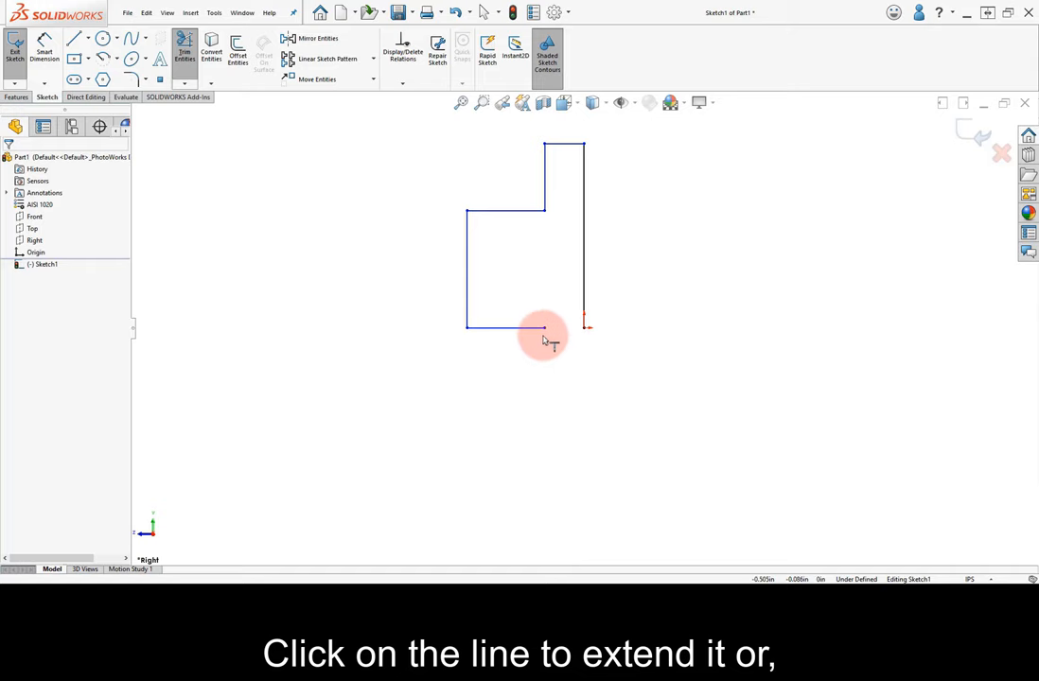
{"action": "right_click", "coordinate": [553, 336]}
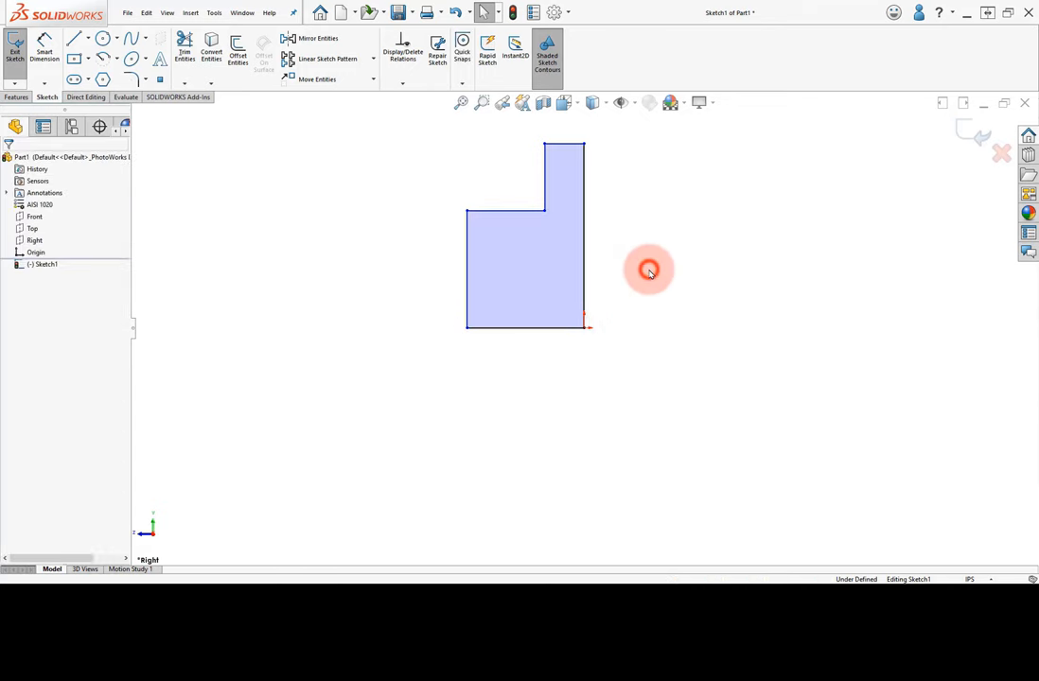
{"action": "mouse_move", "coordinate": [676, 301]}
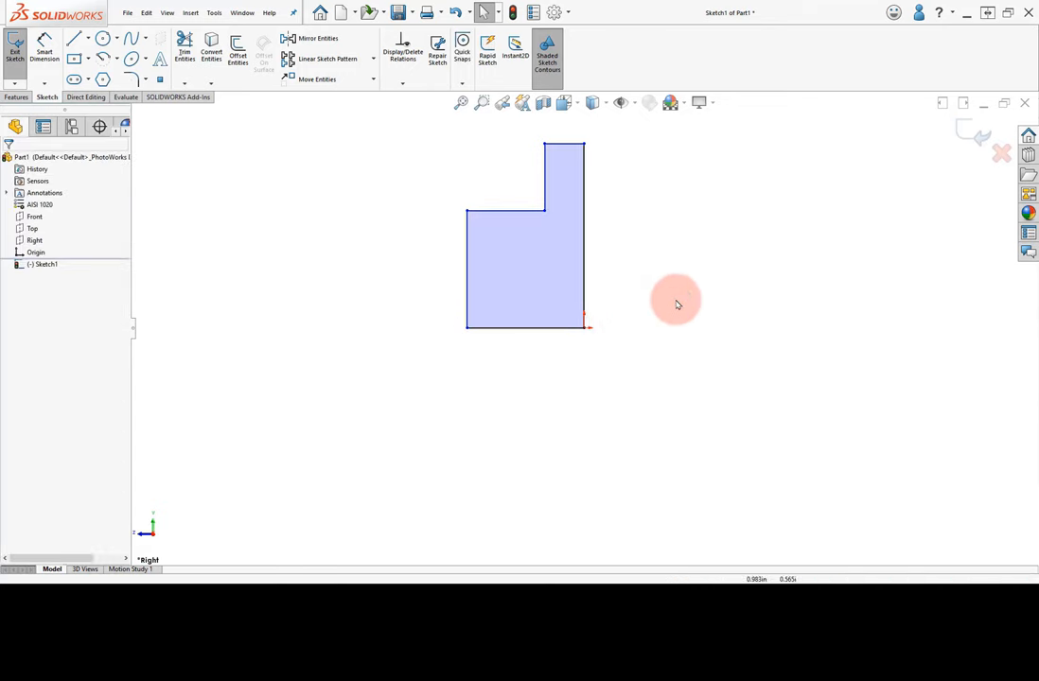
- Dimension the profile: 1.625 height, .125 top thickness, and .500 and .750 for the lower step
{"action": "left_click", "coordinate": [45, 49]}
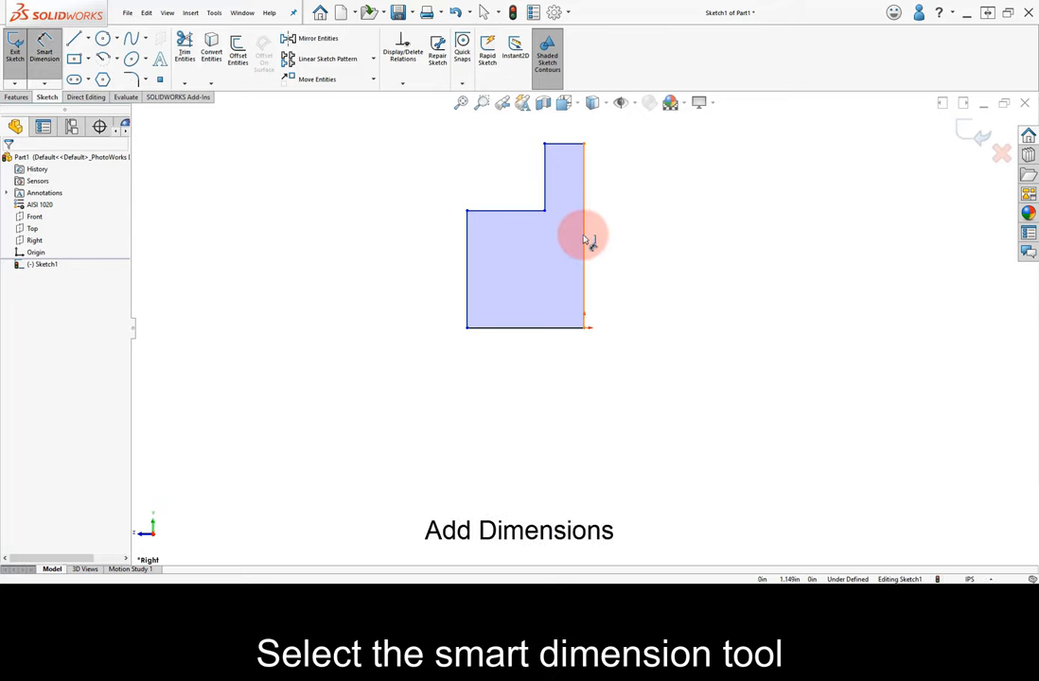
{"action": "left_click", "coordinate": [585, 232]}
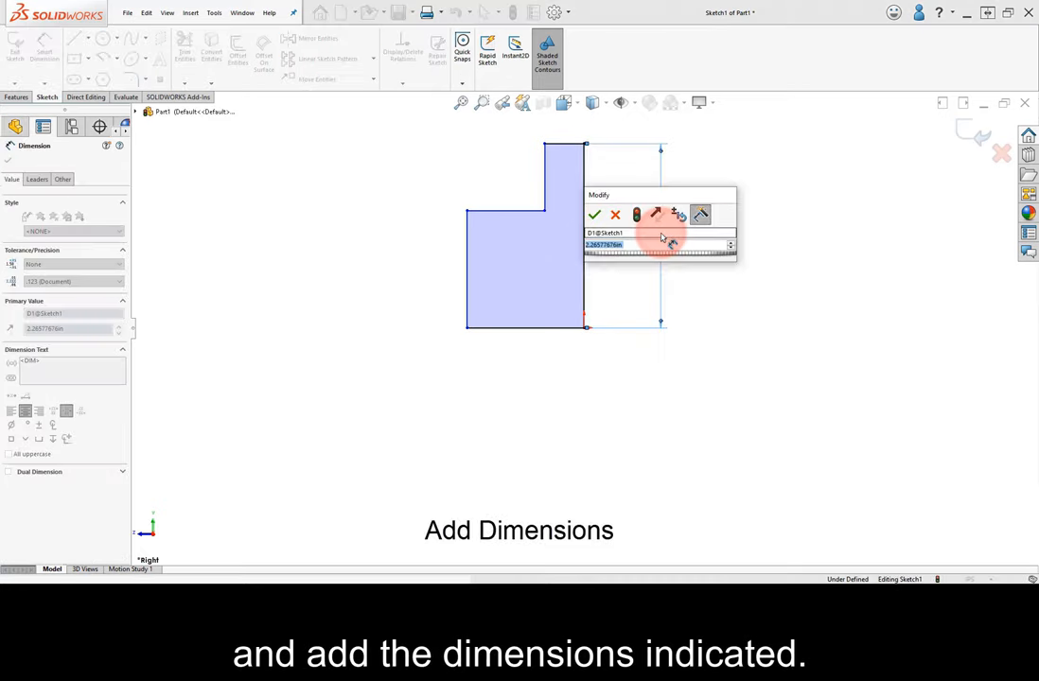
{"action": "left_click", "coordinate": [594, 215]}
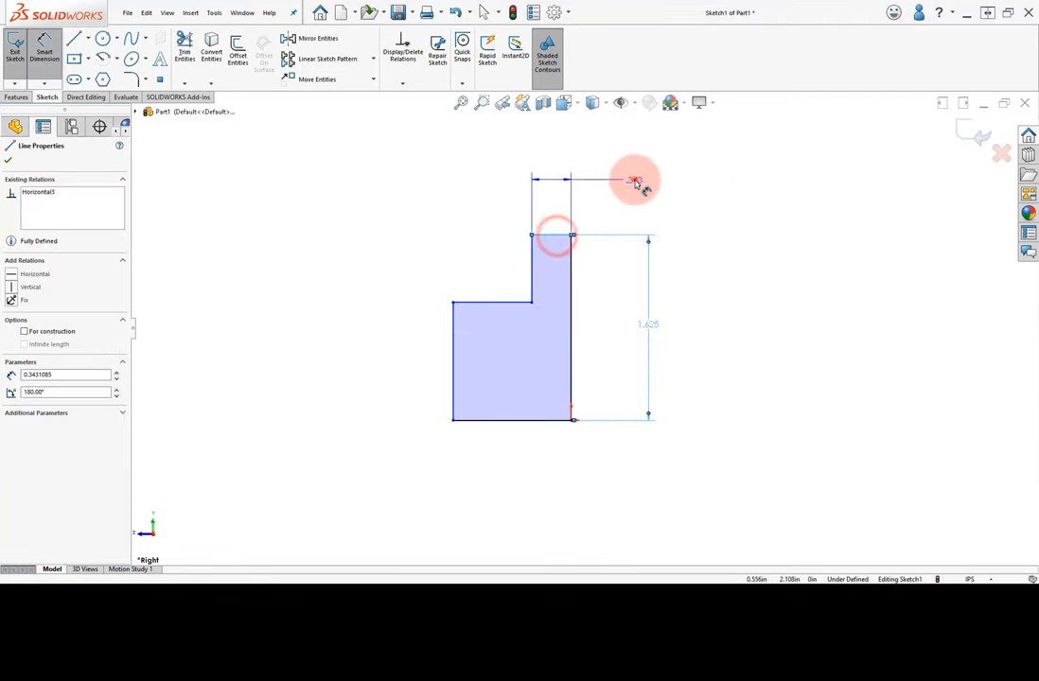
{"action": "left_click", "coordinate": [553, 180]}
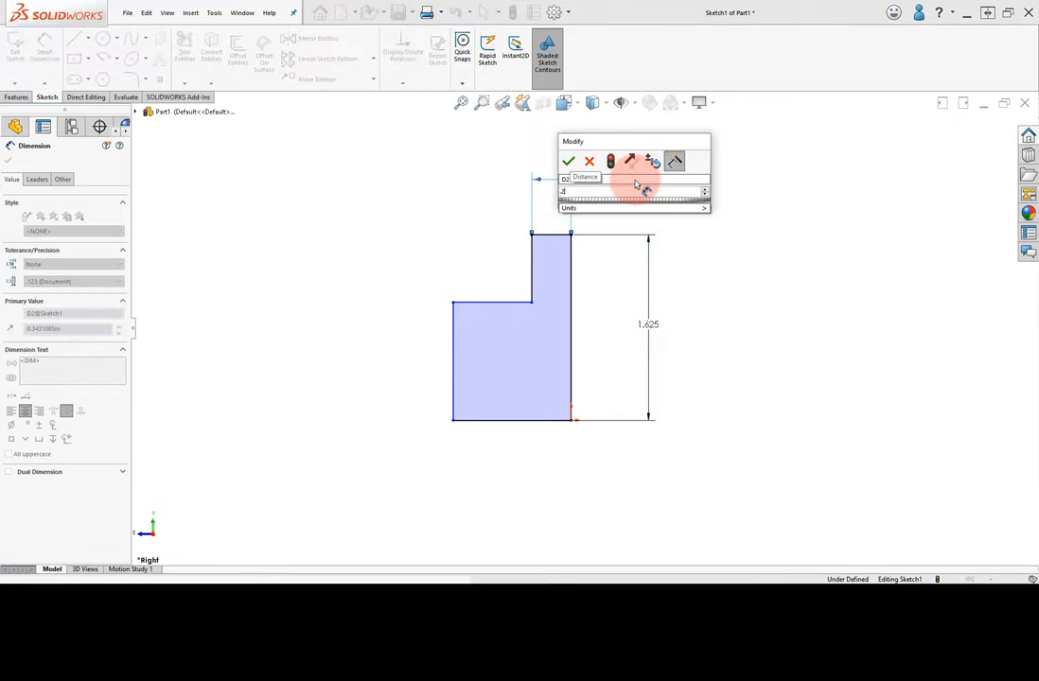
{"action": "left_click", "coordinate": [567, 161]}
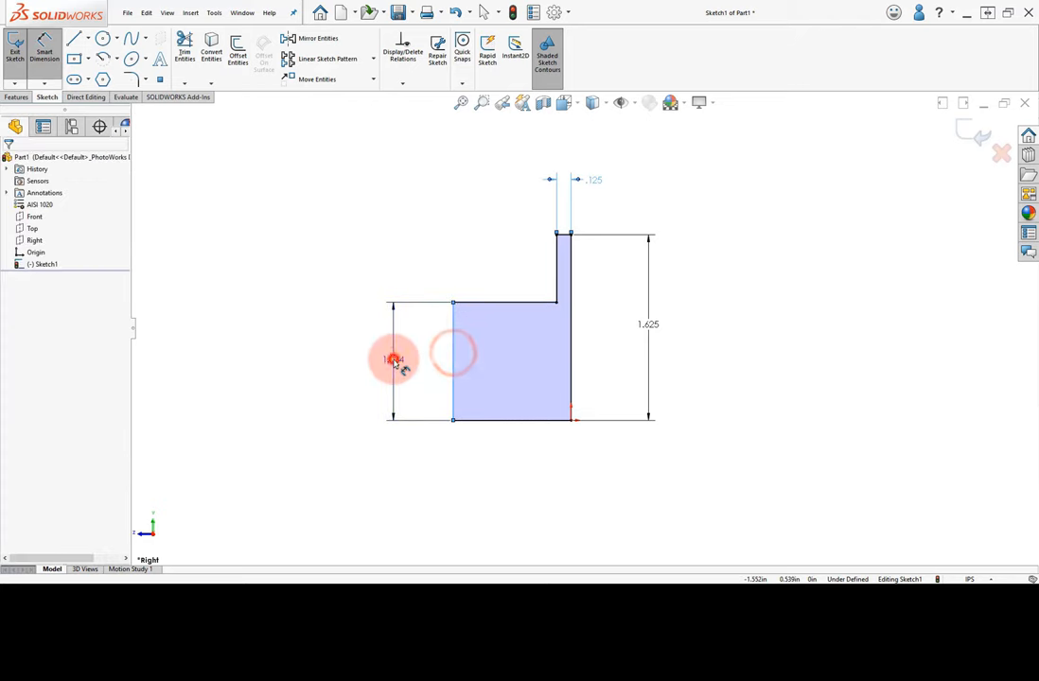
{"action": "left_click", "coordinate": [393, 359]}
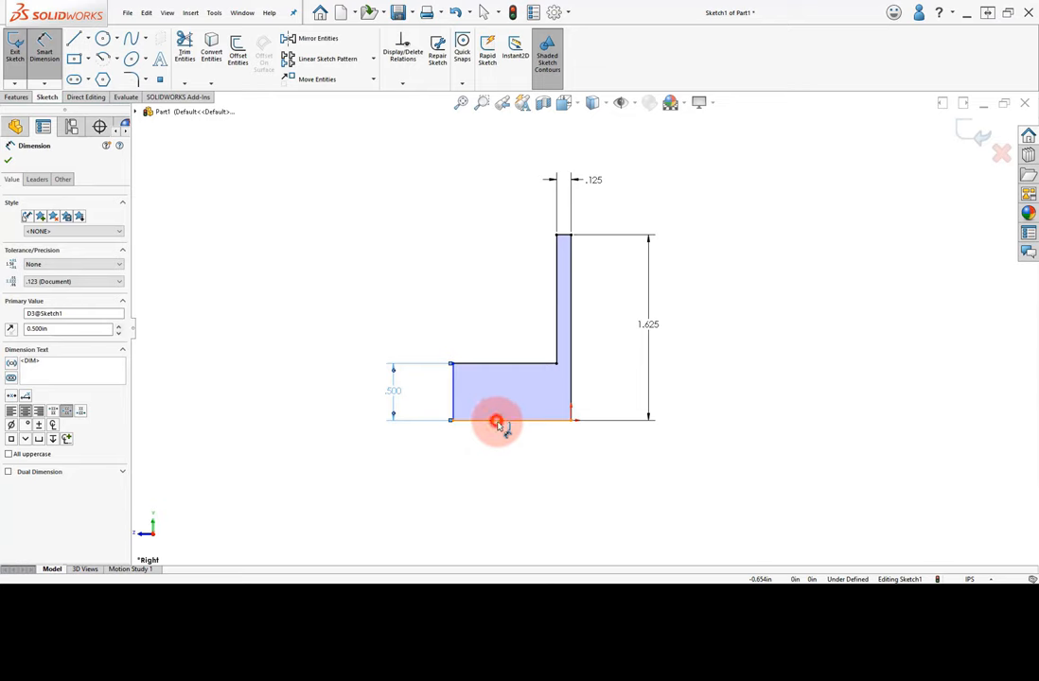
{"action": "left_click", "coordinate": [497, 421]}
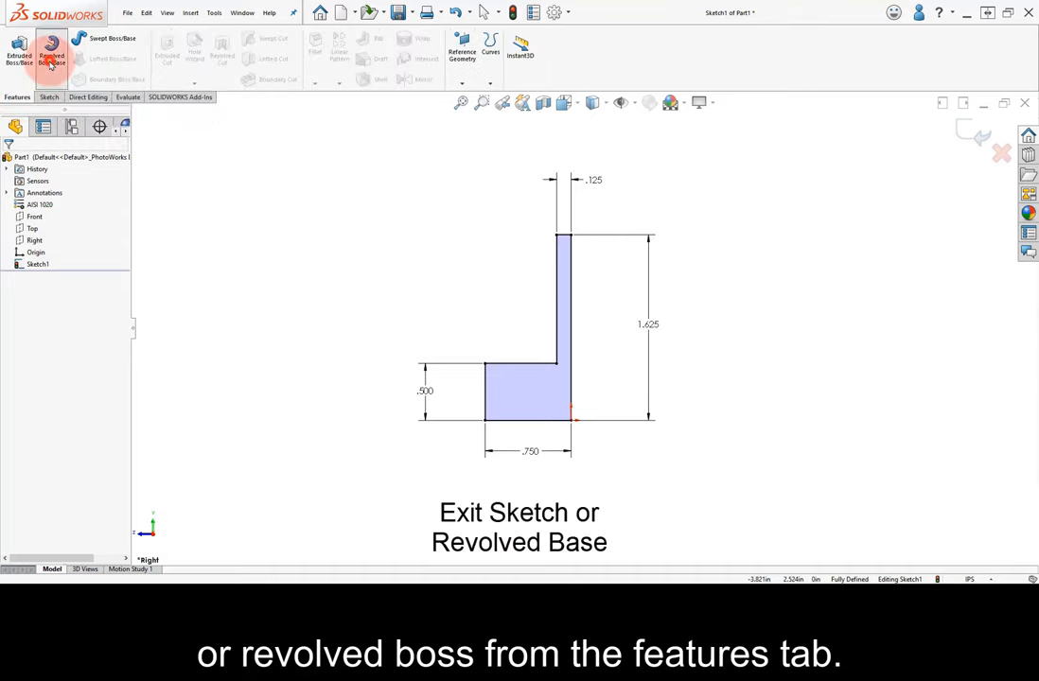
- Revolve the stepped sketch 360° about its axis line into a flanged disc with hub
{"action": "left_click", "coordinate": [50, 54]}
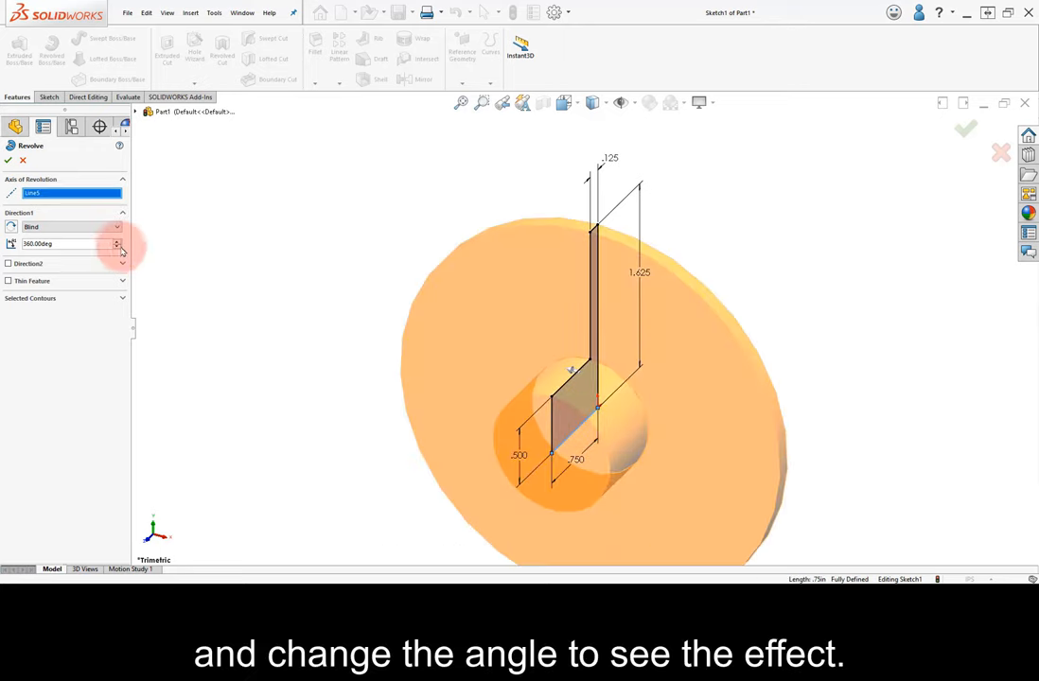
{"action": "left_click", "coordinate": [117, 246]}
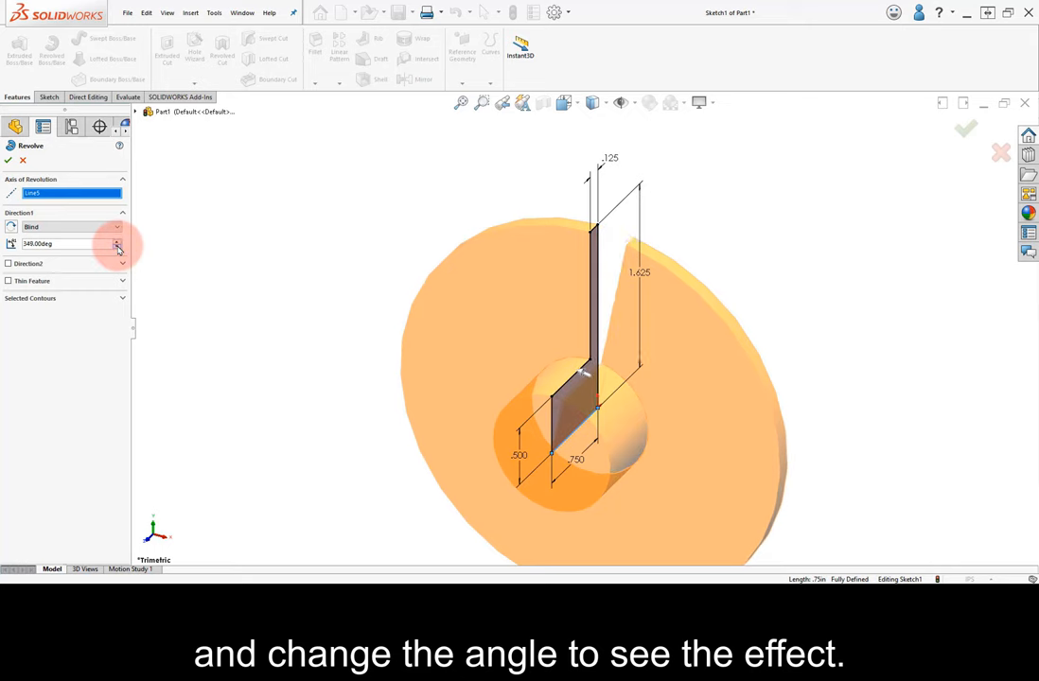
{"action": "left_click", "coordinate": [116, 245]}
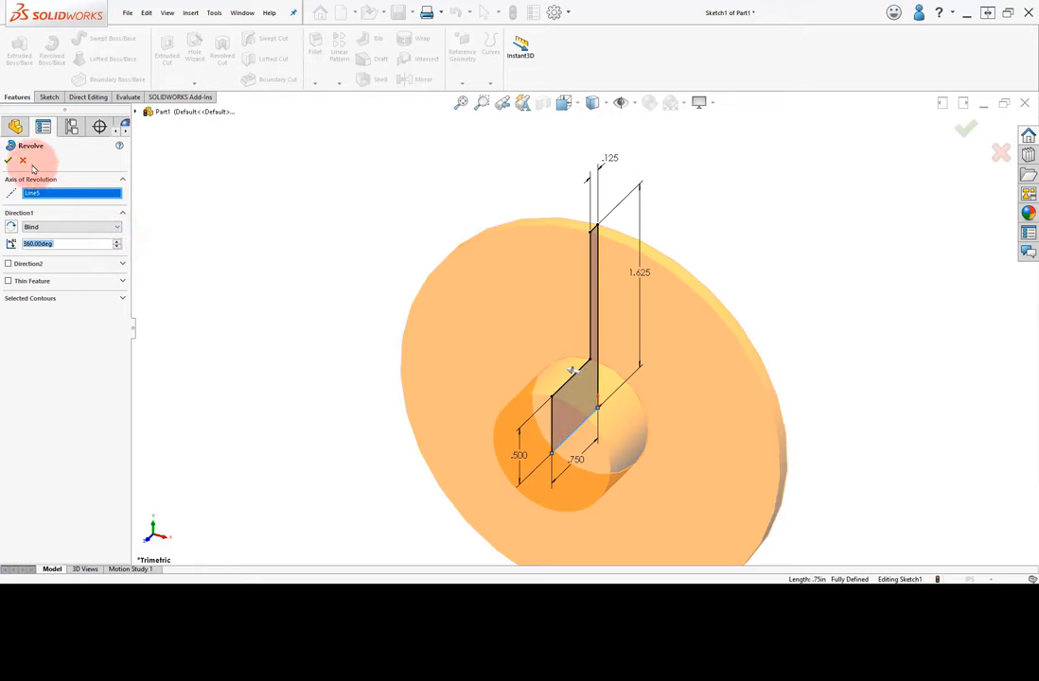
{"action": "left_click", "coordinate": [966, 130]}
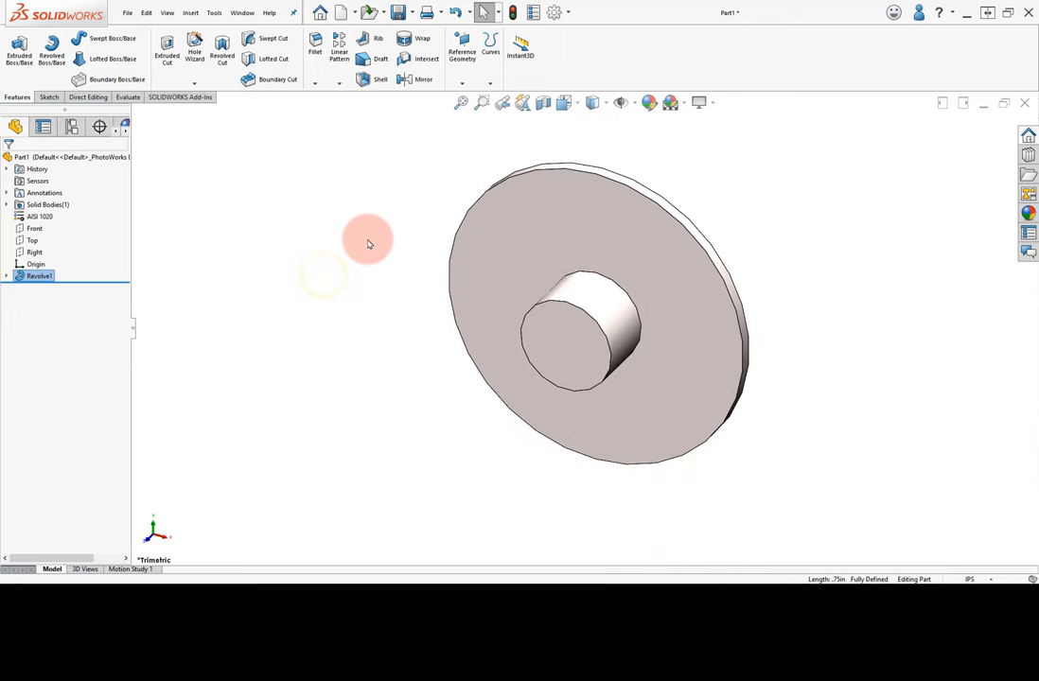
- Rename Revolve1 in the FeatureManager tree to 'Base Flange'
{"action": "double_click", "coordinate": [40, 275]}
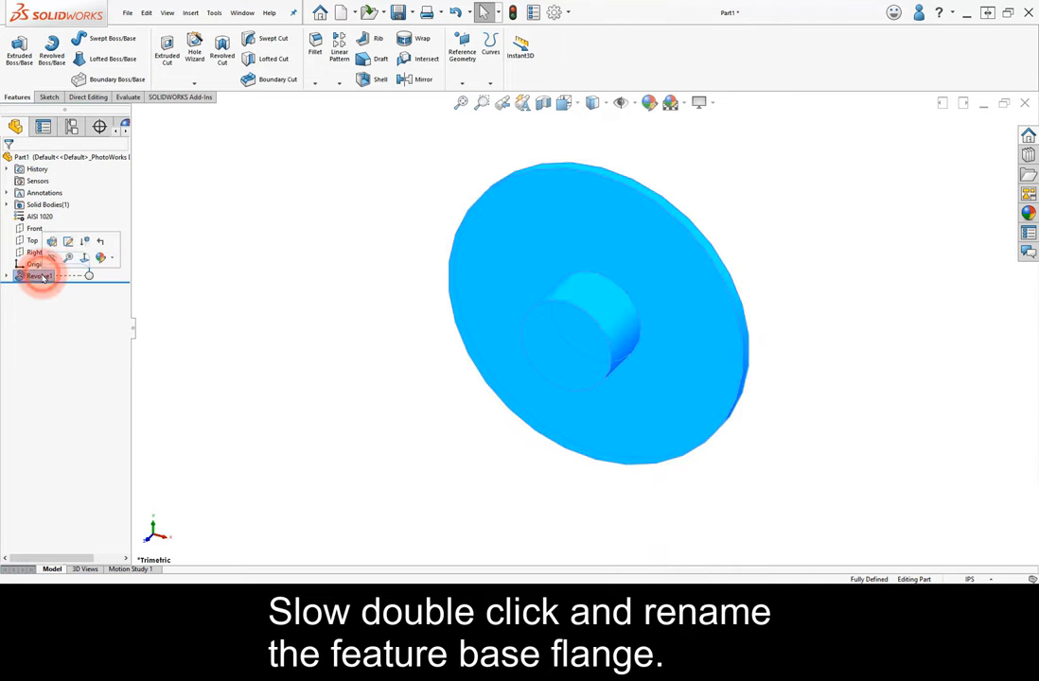
{"action": "double_click", "coordinate": [40, 275]}
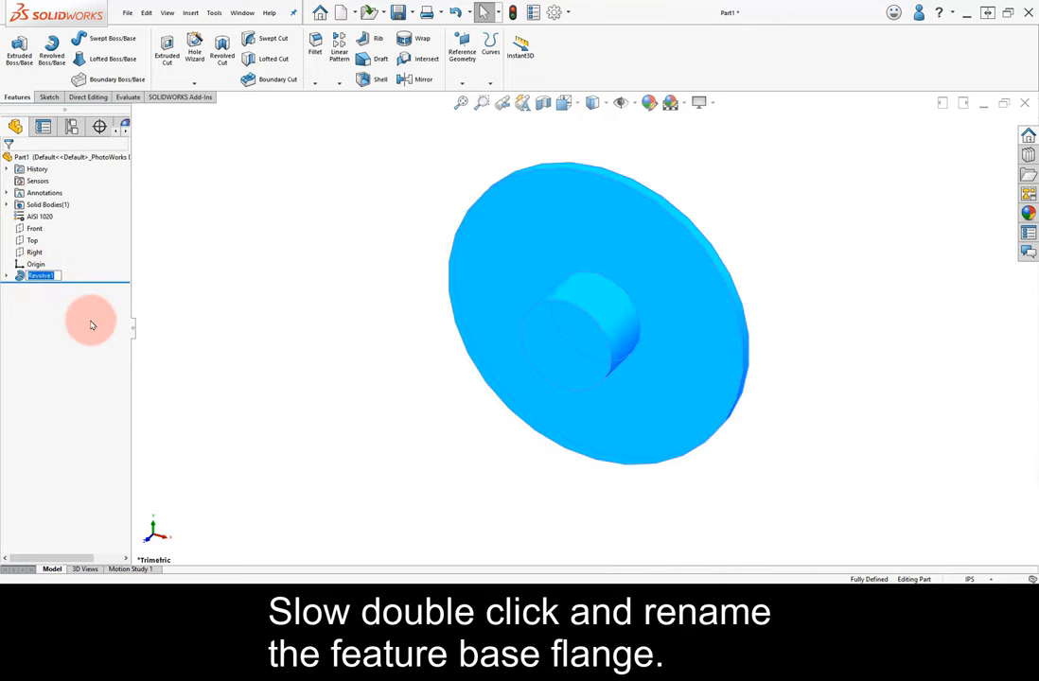
{"action": "type", "text": "Base Flange"}
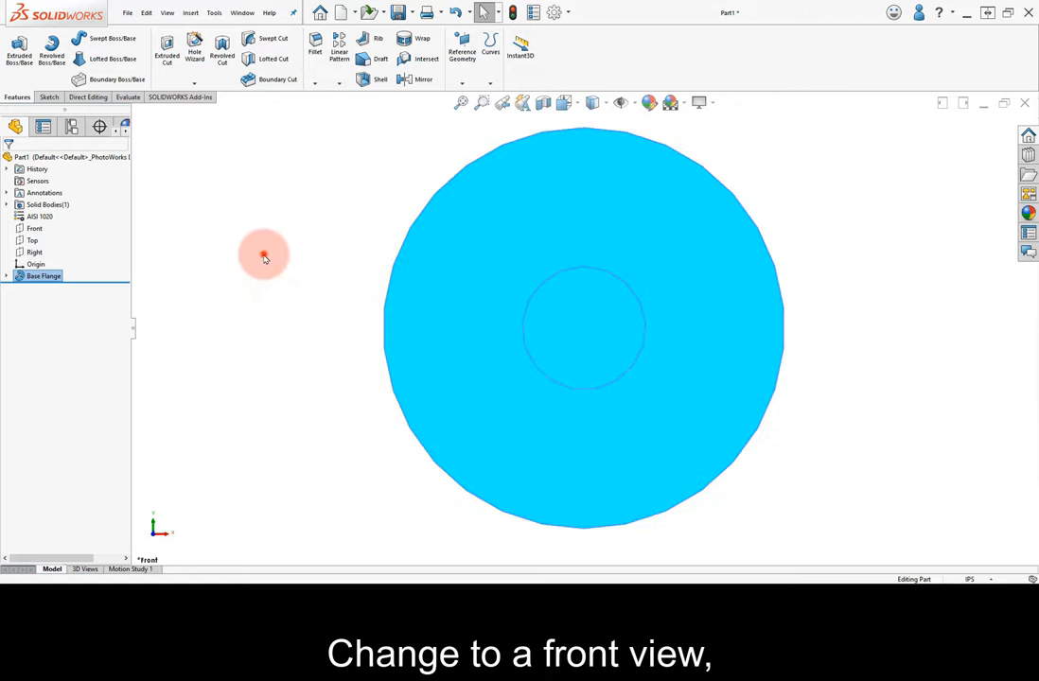
- Sketch a Ø.625 bore circle centred on the origin on the hub's front face
{"action": "left_click", "coordinate": [615, 331]}
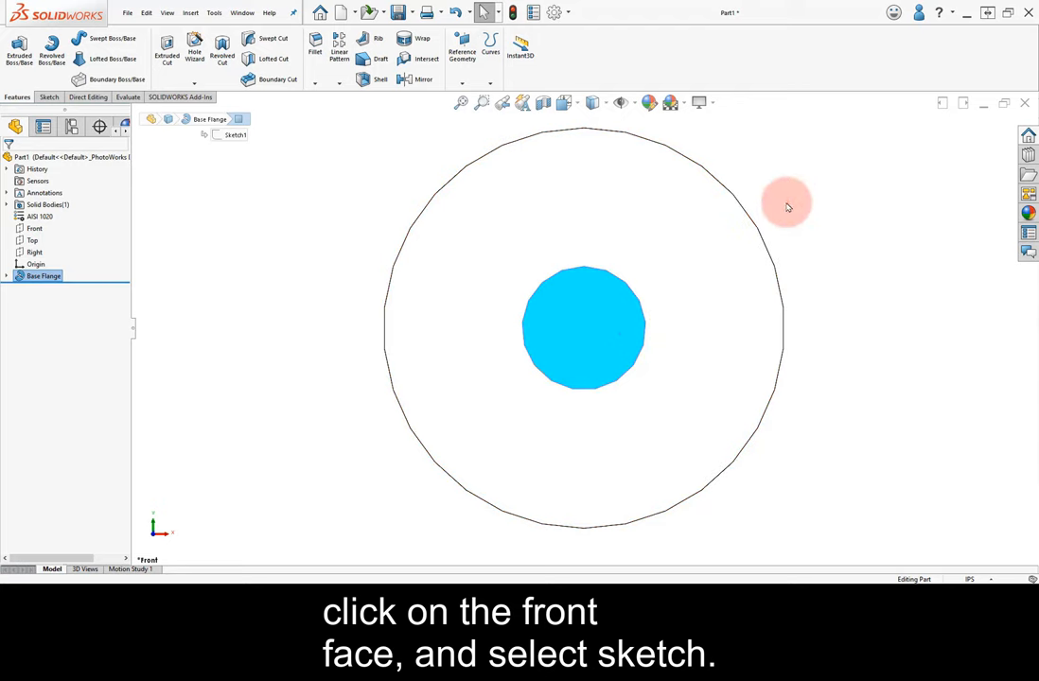
{"action": "left_click", "coordinate": [580, 327]}
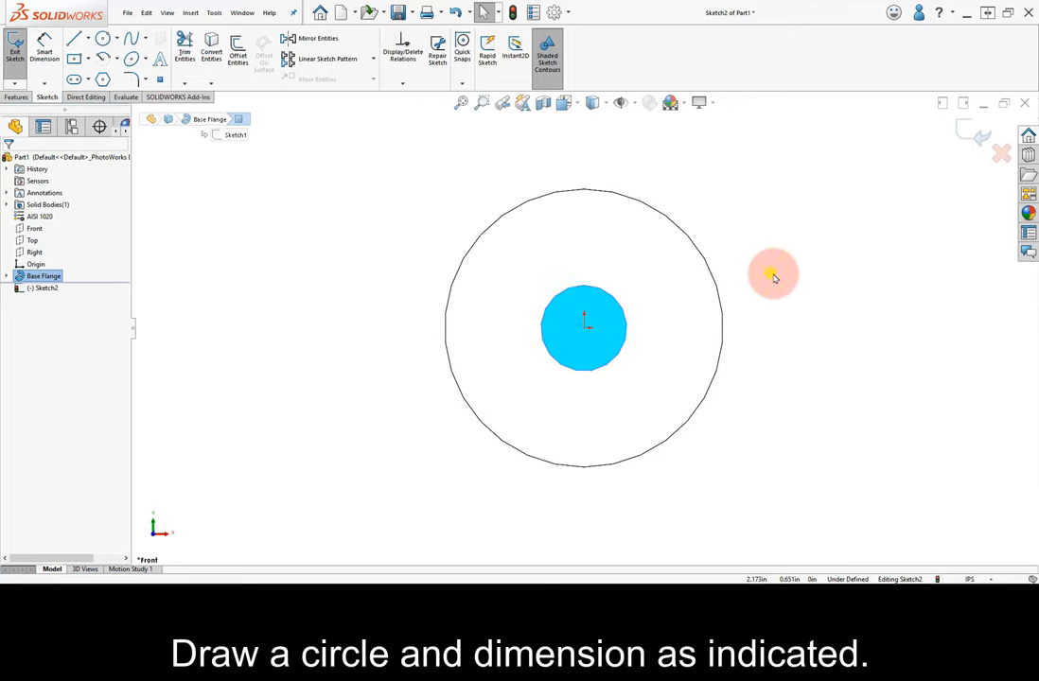
{"action": "left_click", "coordinate": [76, 38]}
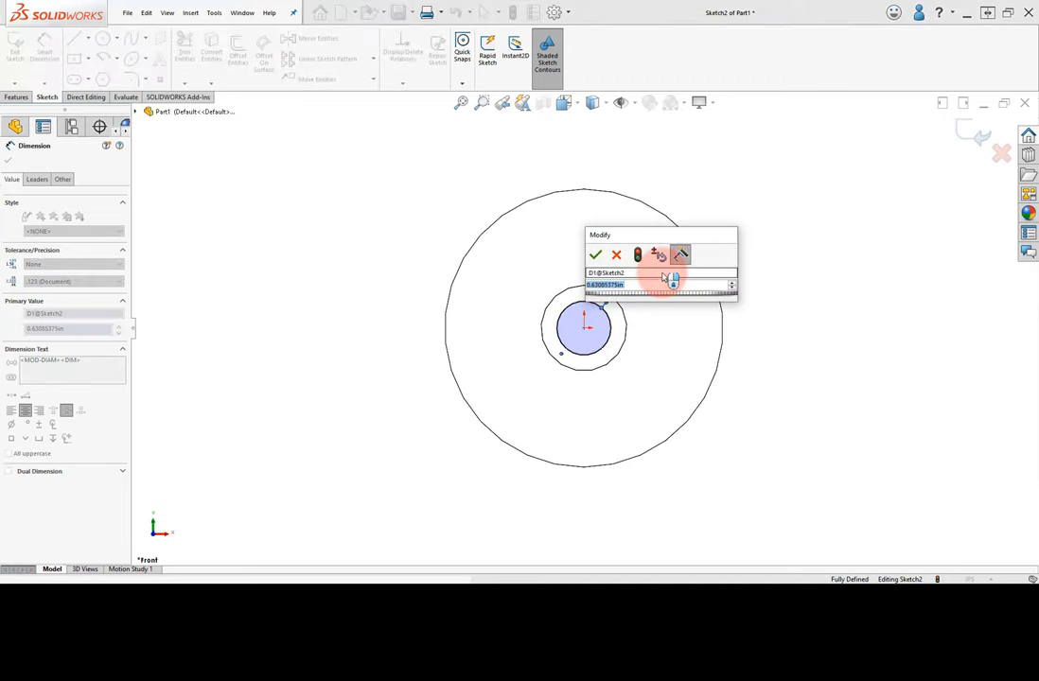
{"action": "type", "text": "625"}
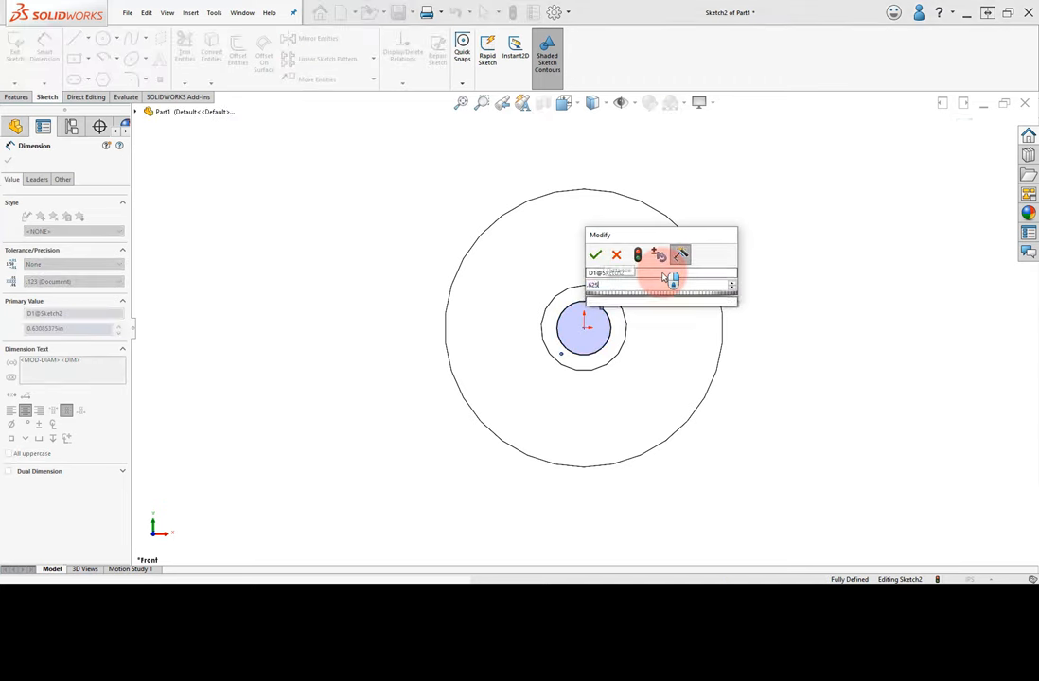
{"action": "left_click", "coordinate": [594, 254]}
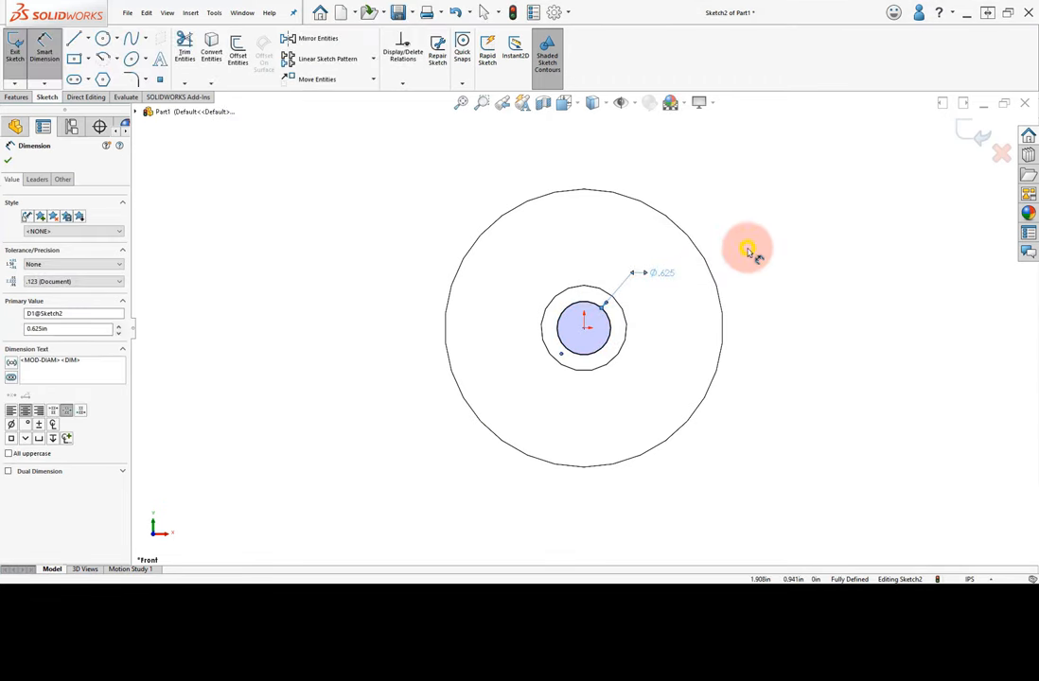
- Turn the Ø2.750 circle into construction geometry and dimension a Ø.250 hole circle on it
{"action": "left_click", "coordinate": [102, 38]}
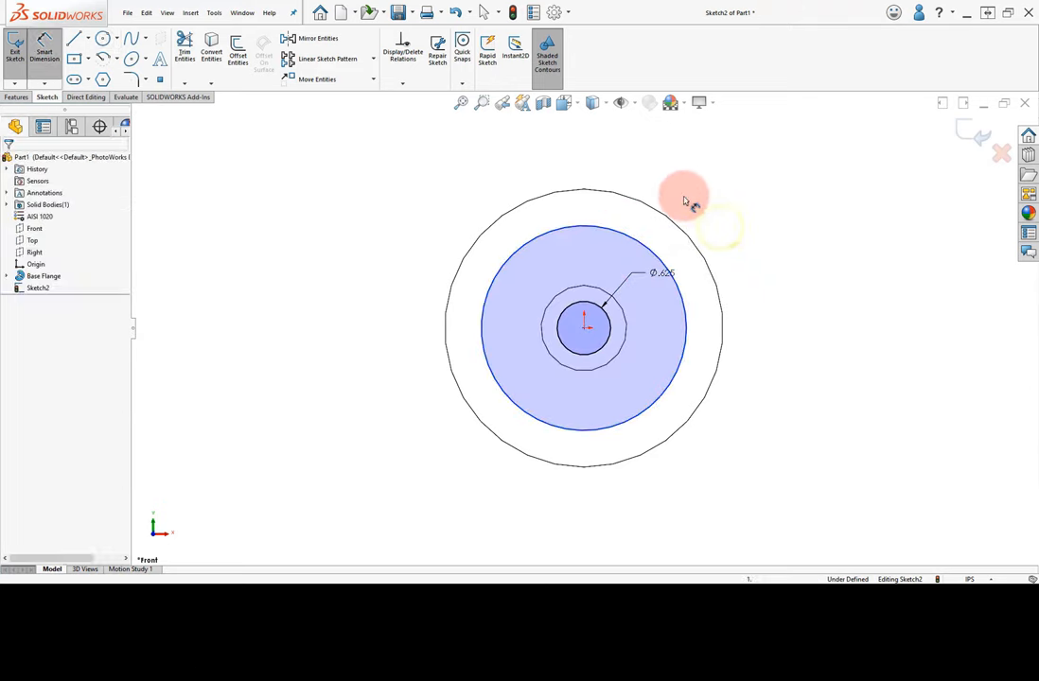
{"action": "left_click", "coordinate": [684, 194]}
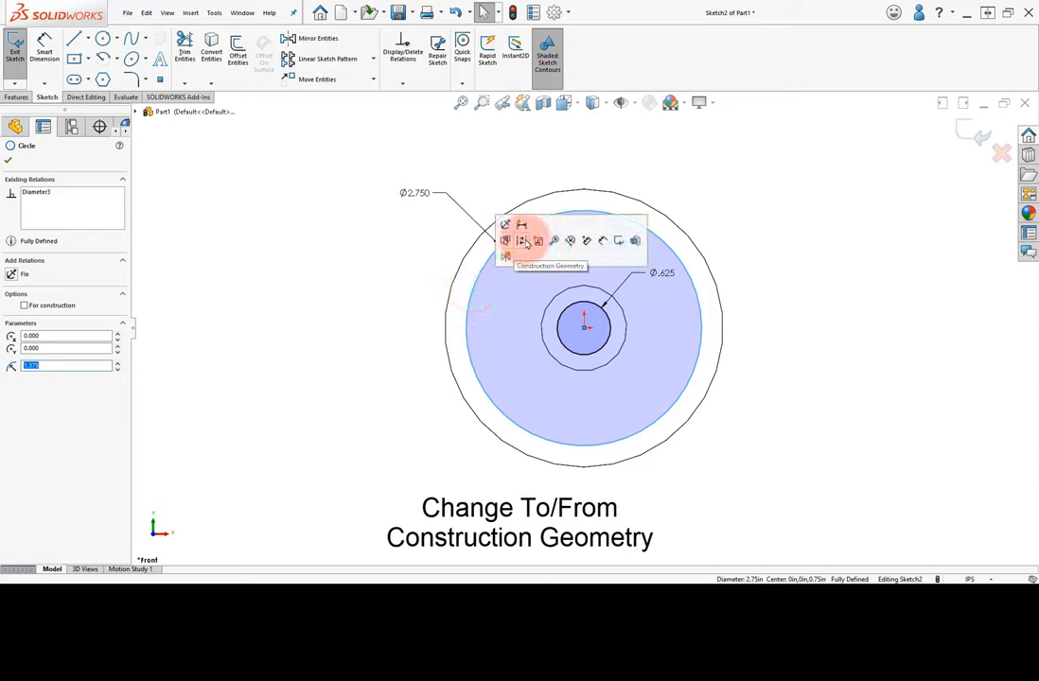
{"action": "left_click", "coordinate": [521, 240]}
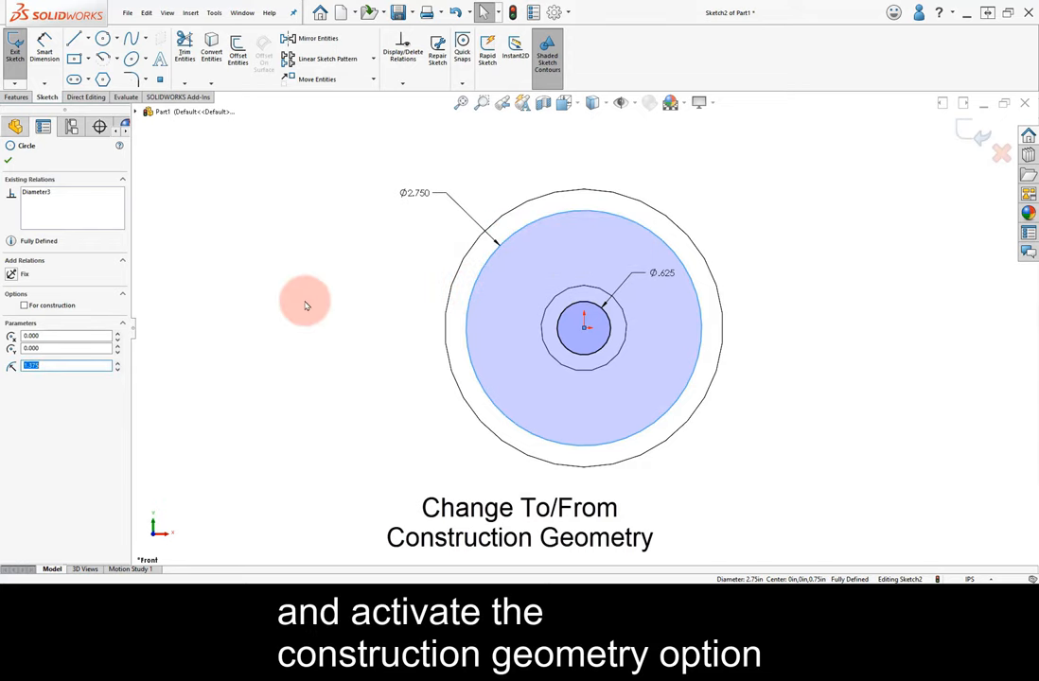
{"action": "left_click", "coordinate": [25, 305]}
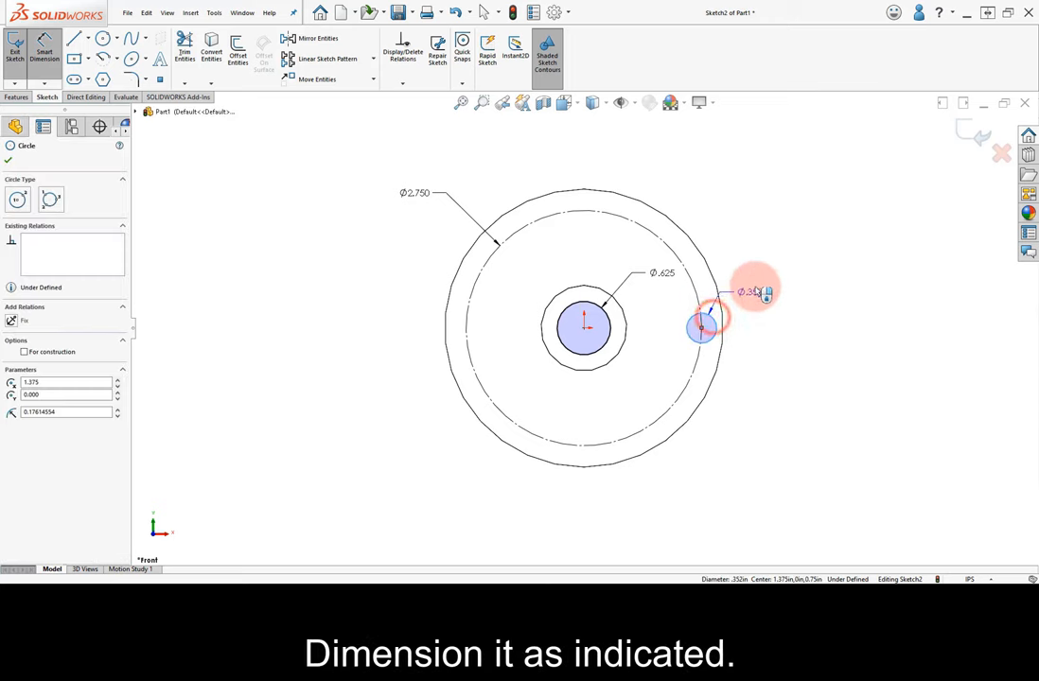
{"action": "left_click", "coordinate": [752, 291]}
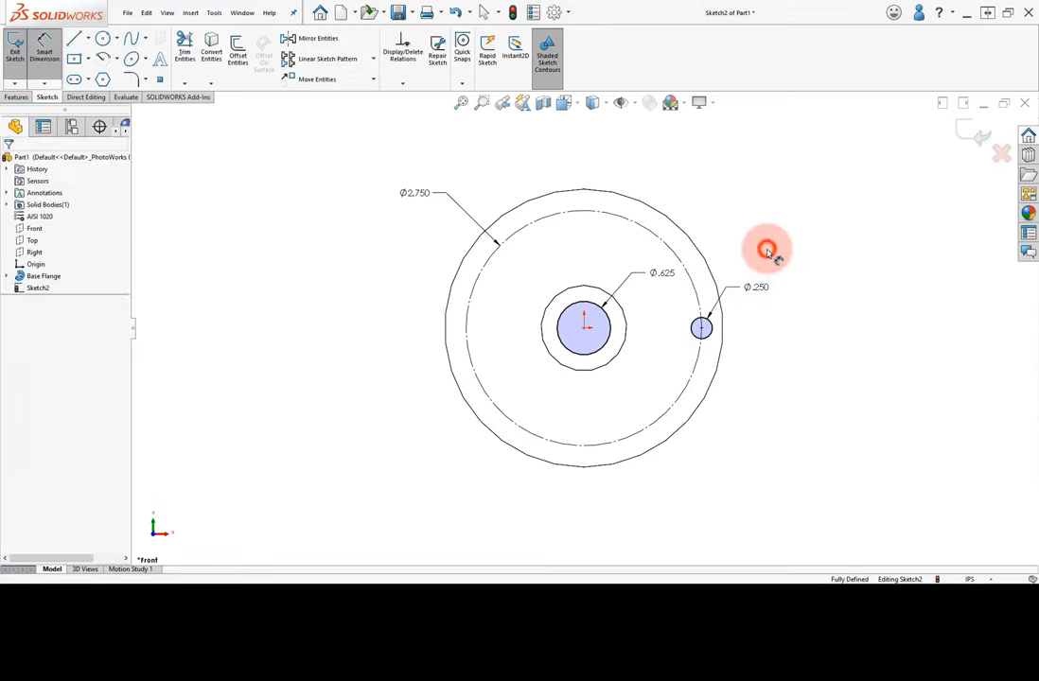
{"action": "mouse_move", "coordinate": [506, 220]}
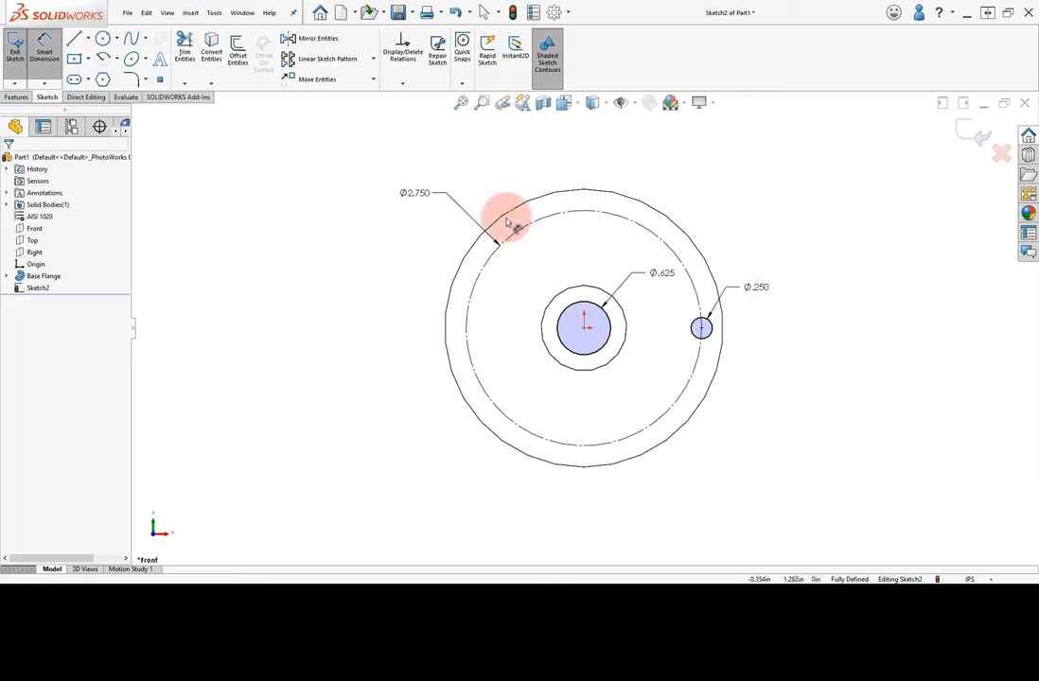
- Cut the bore and the Ø.250 hole through all material as Cut-Extrude1
{"action": "left_click", "coordinate": [16, 97]}
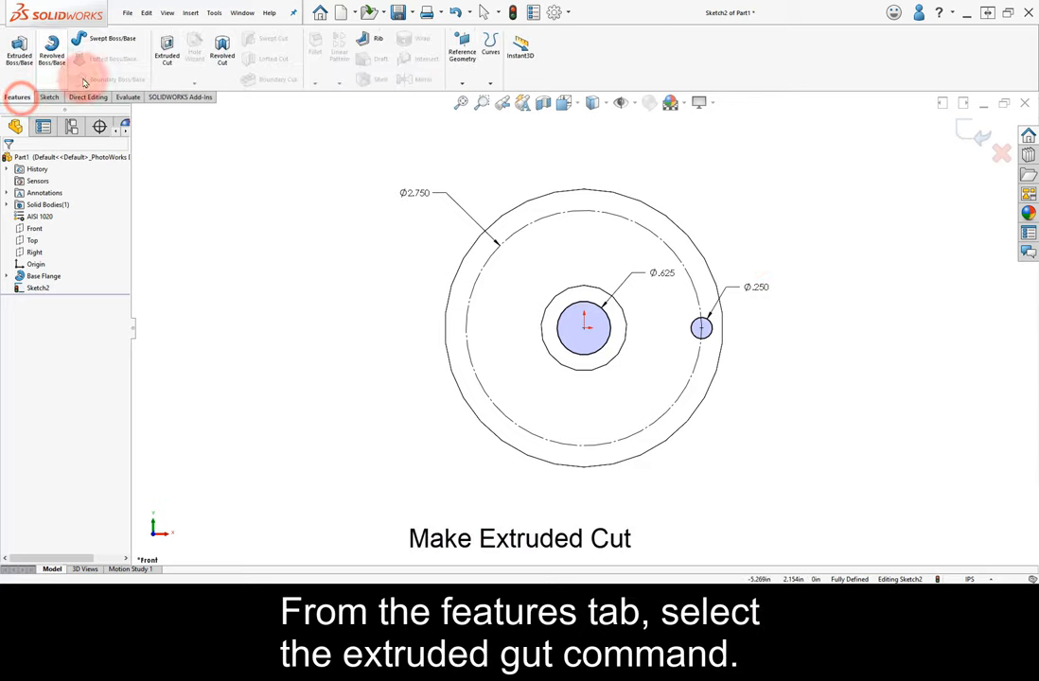
{"action": "left_click", "coordinate": [167, 49]}
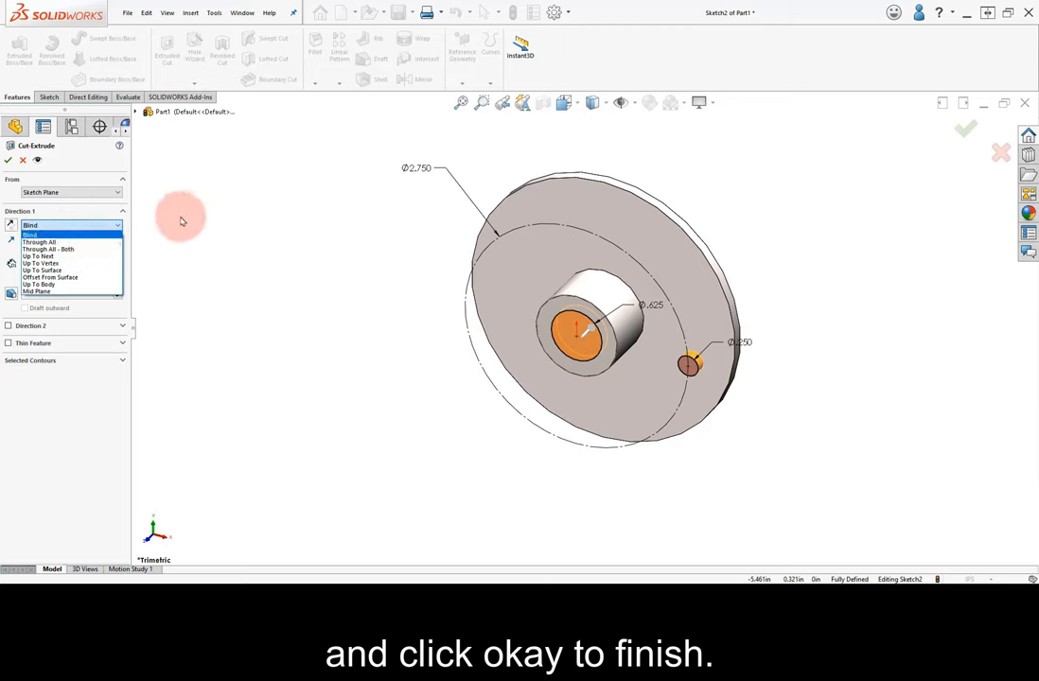
{"action": "right_click", "coordinate": [180, 221]}
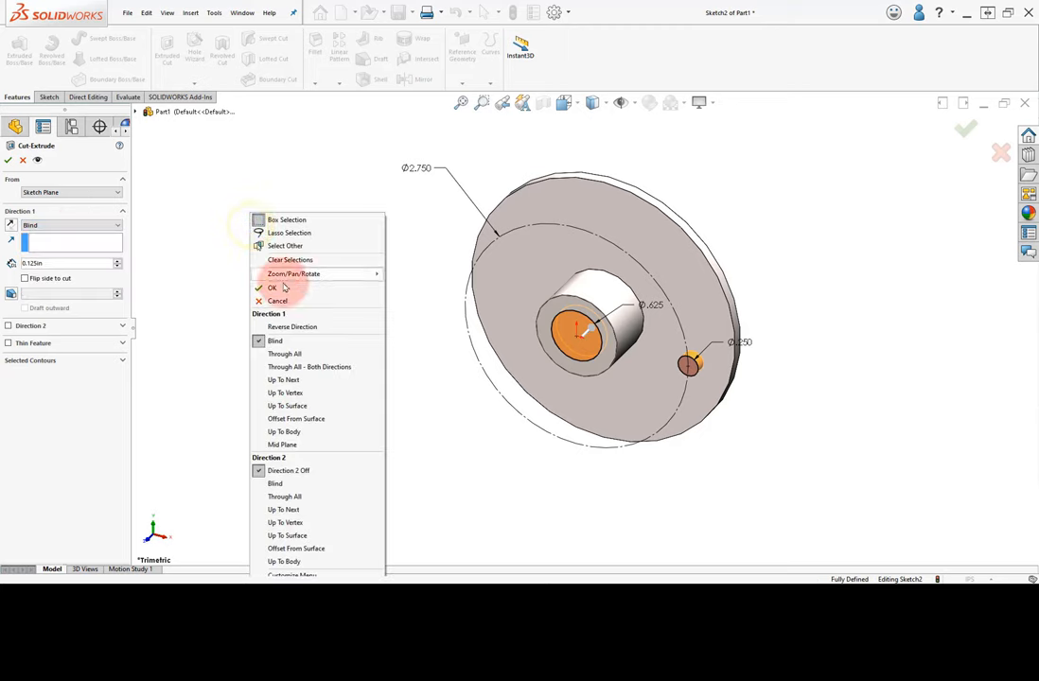
{"action": "left_click", "coordinate": [284, 352]}
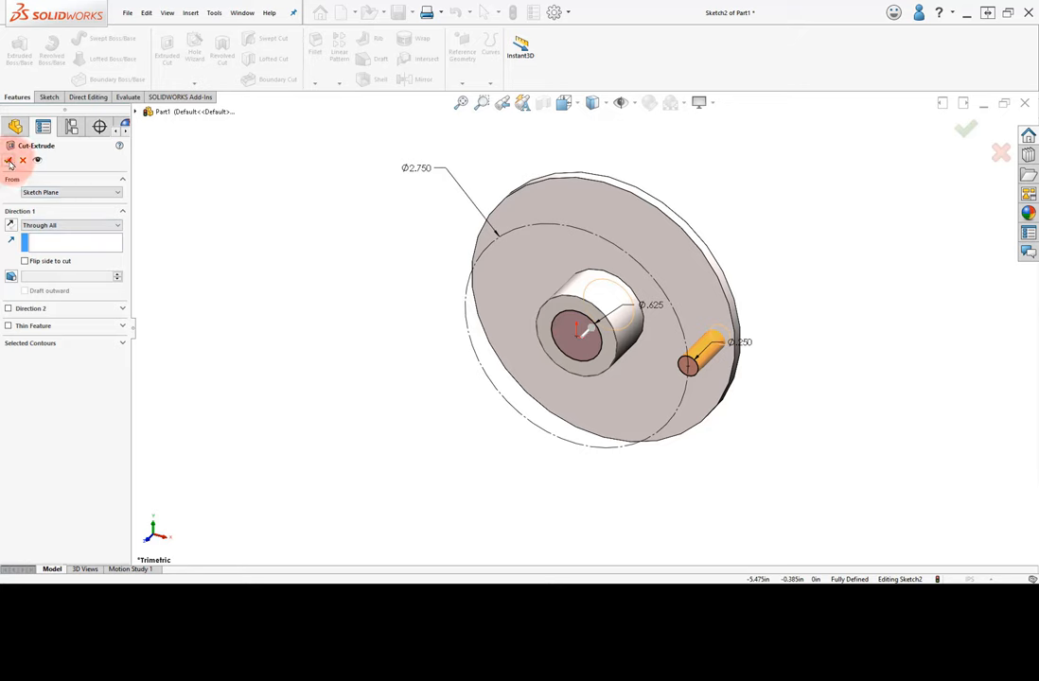
{"action": "left_click", "coordinate": [964, 129]}
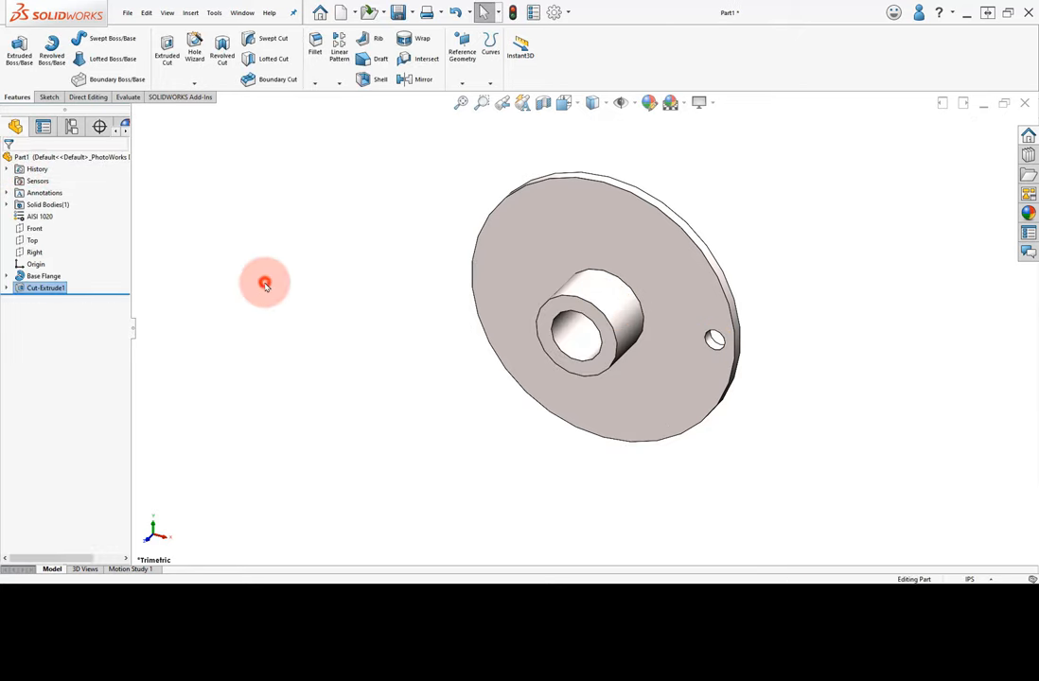
{"action": "mouse_move", "coordinate": [334, 154]}
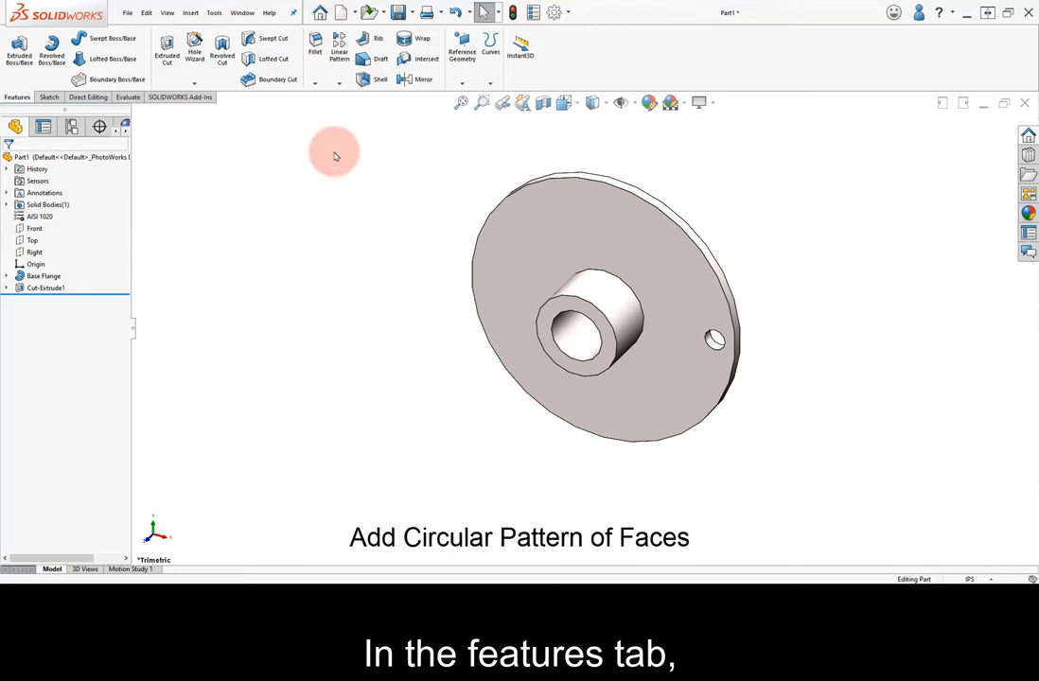
- Circular-pattern the bolt hole about the centre bore edge with 6 instances
{"action": "left_click", "coordinate": [339, 83]}
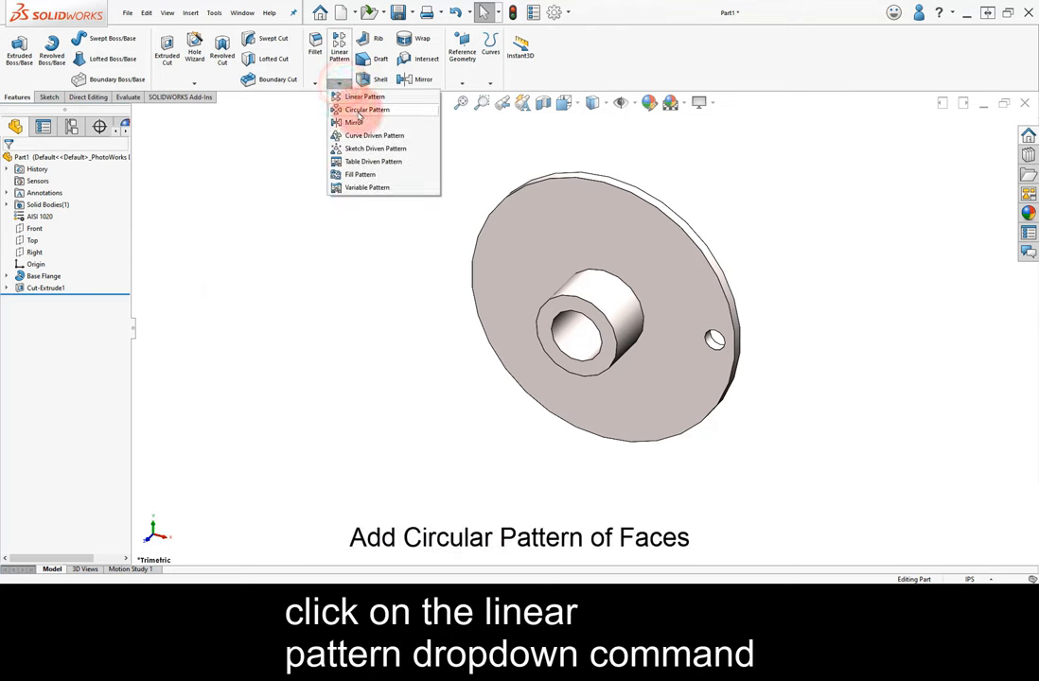
{"action": "left_click", "coordinate": [365, 109]}
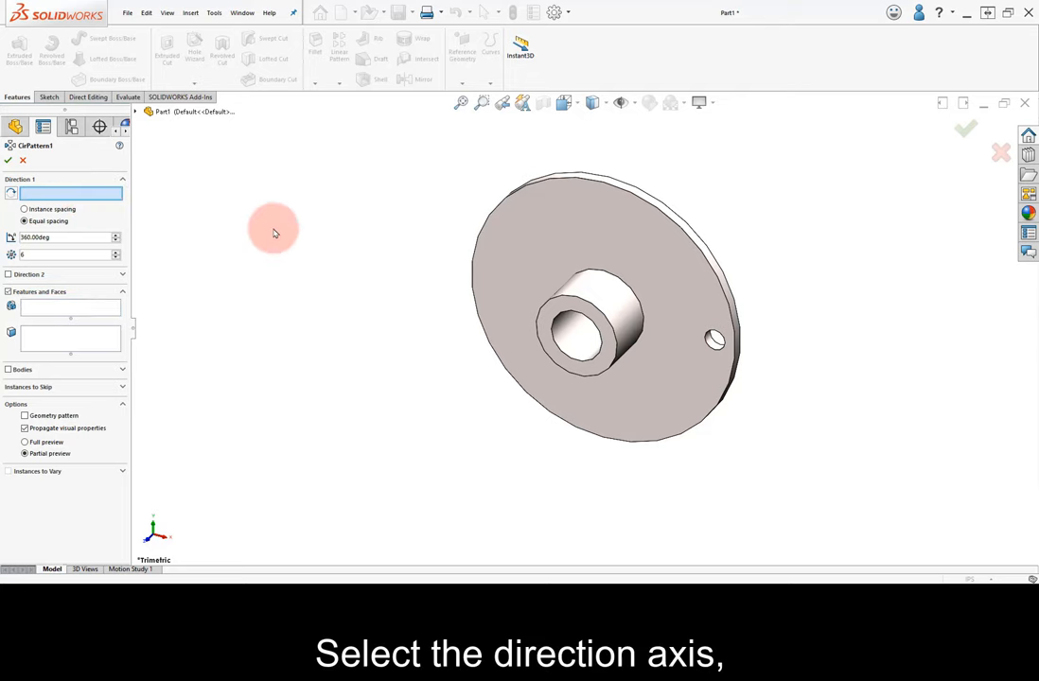
{"action": "left_click", "coordinate": [605, 274]}
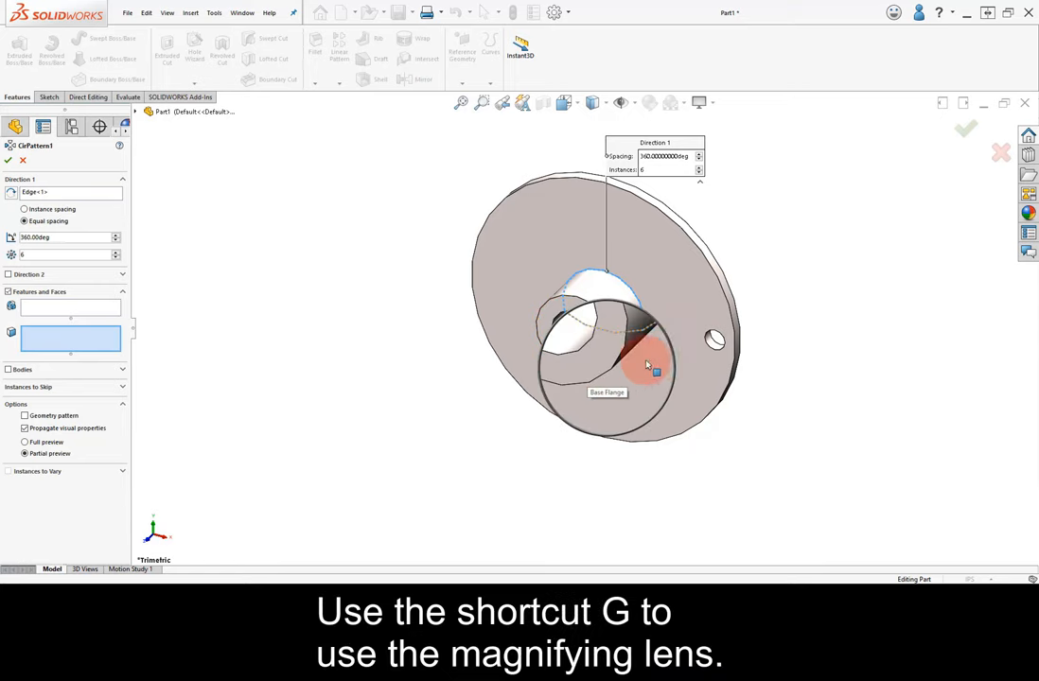
{"action": "key", "text": "g"}
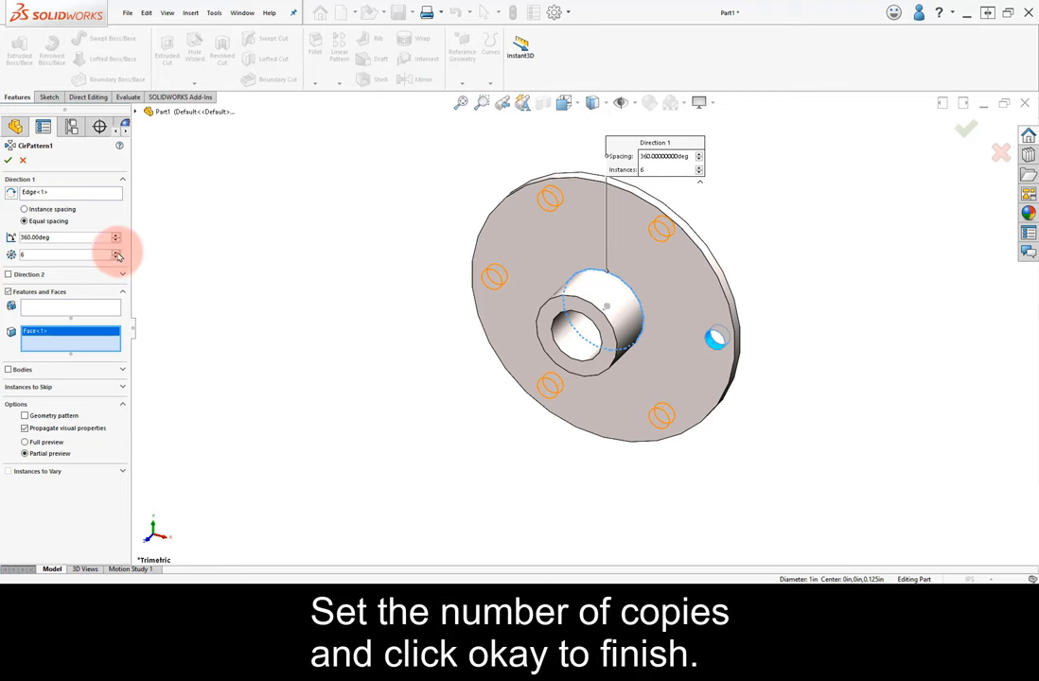
{"action": "left_click", "coordinate": [115, 253]}
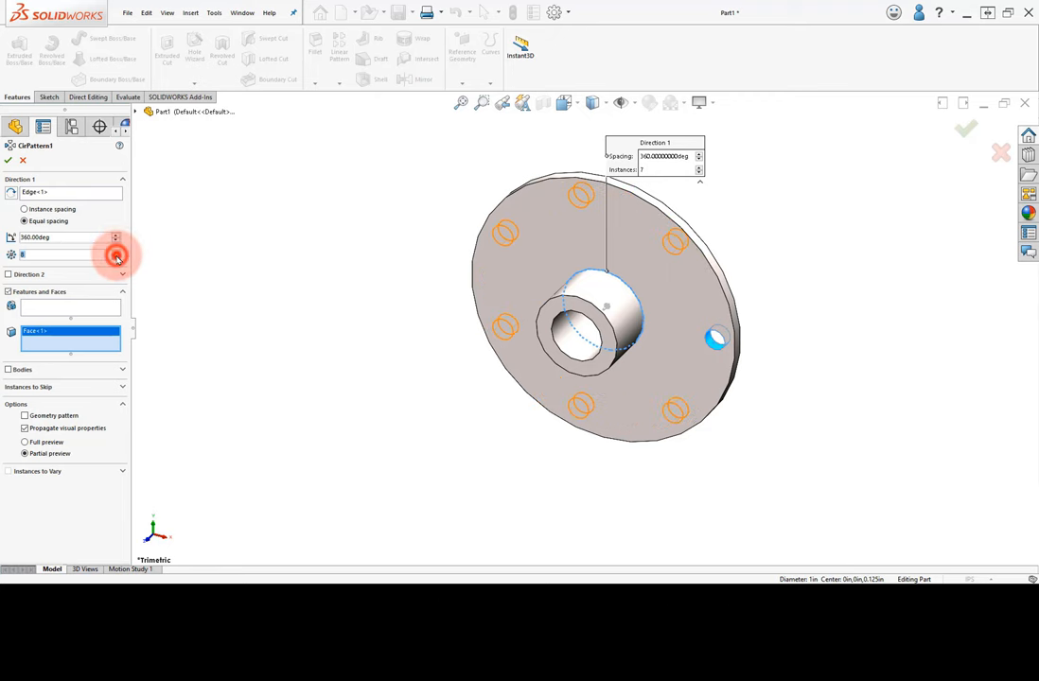
{"action": "left_click", "coordinate": [116, 257]}
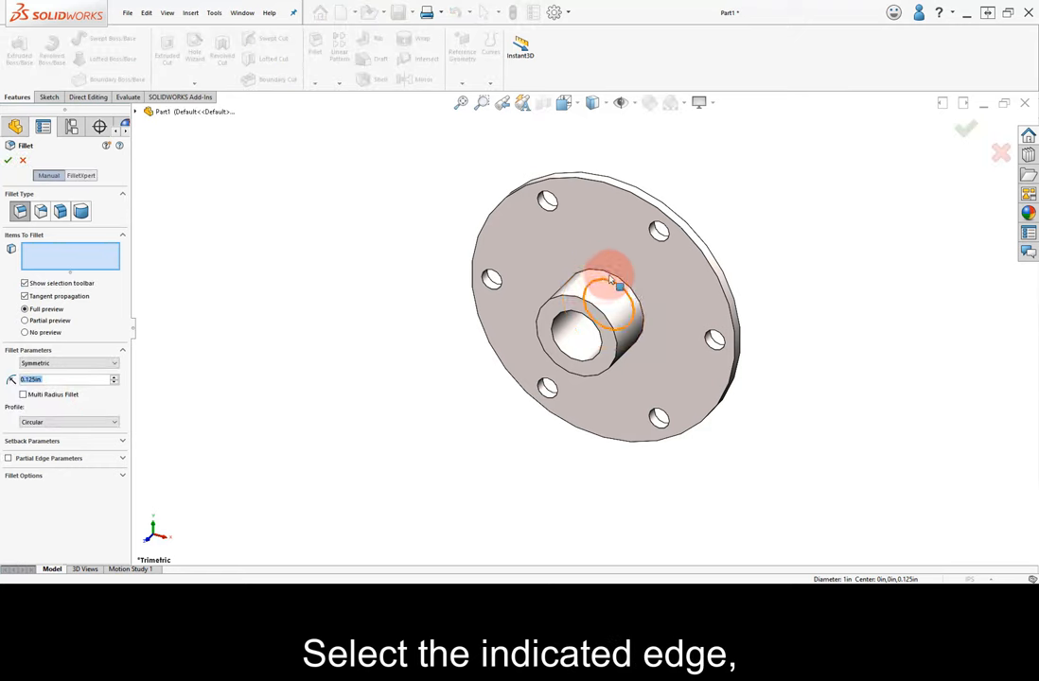
- Fillet the hub's base edge with a 0.125 in radius
{"action": "left_click", "coordinate": [610, 284]}
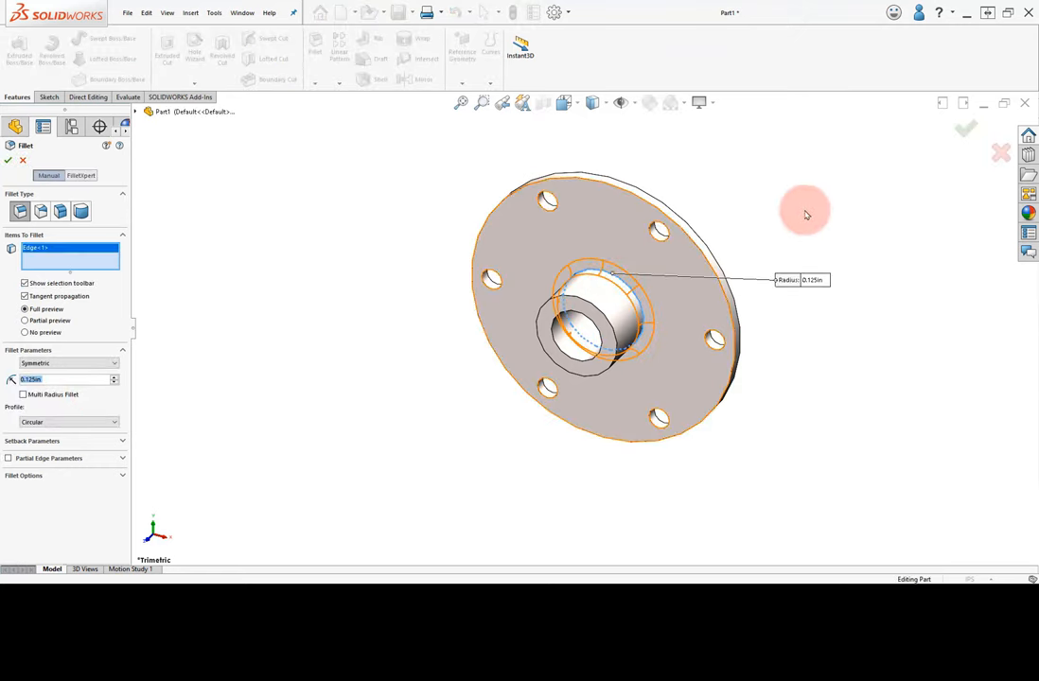
{"action": "left_click", "coordinate": [963, 130]}
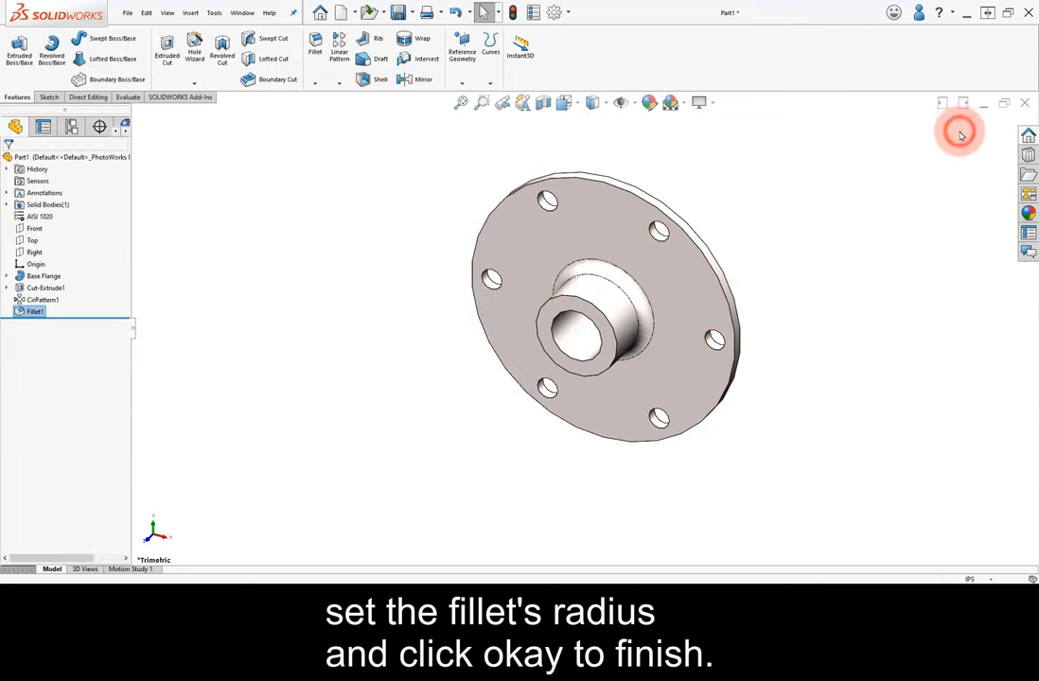
{"action": "left_click", "coordinate": [699, 103]}
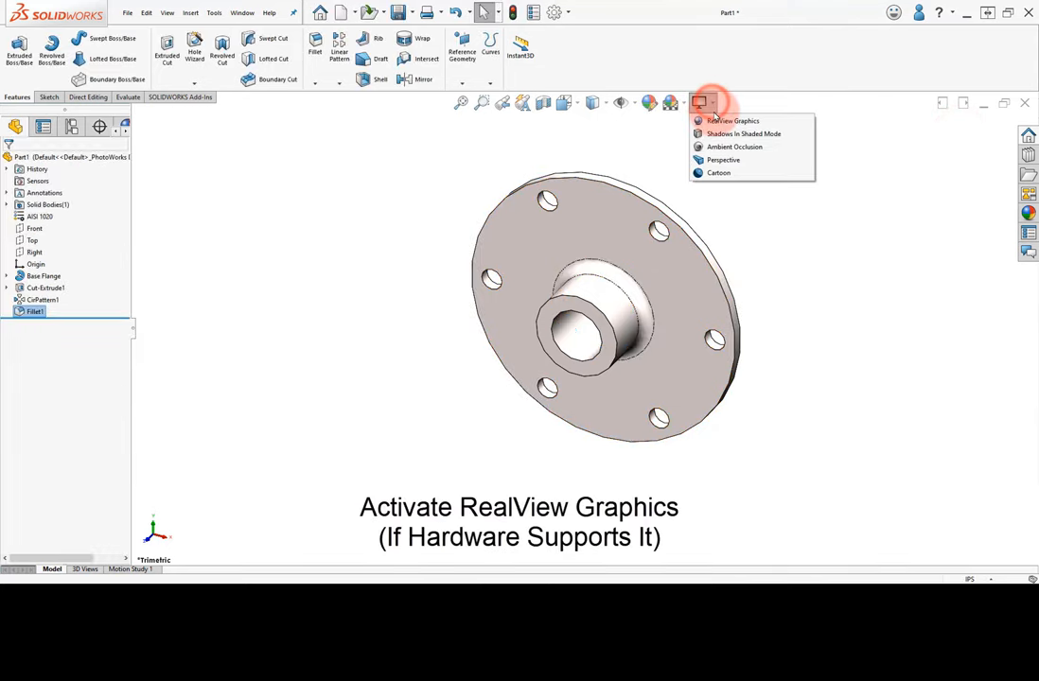
- Turn RealView Graphics on to preview the flange, then switch it back off
{"action": "left_click", "coordinate": [732, 120]}
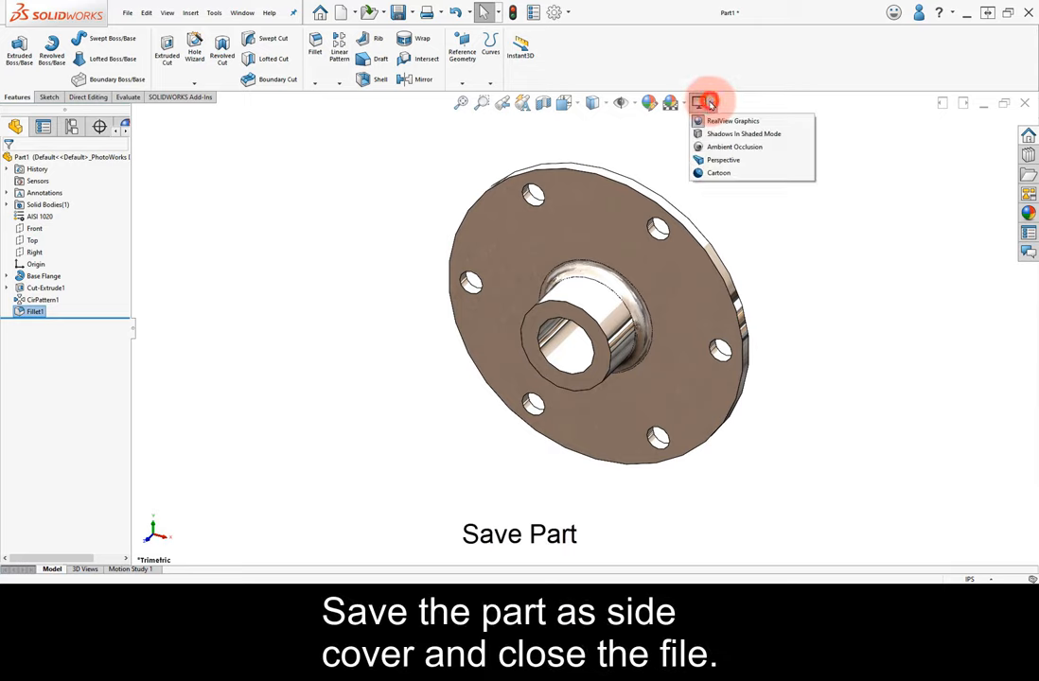
{"action": "left_click", "coordinate": [731, 121]}
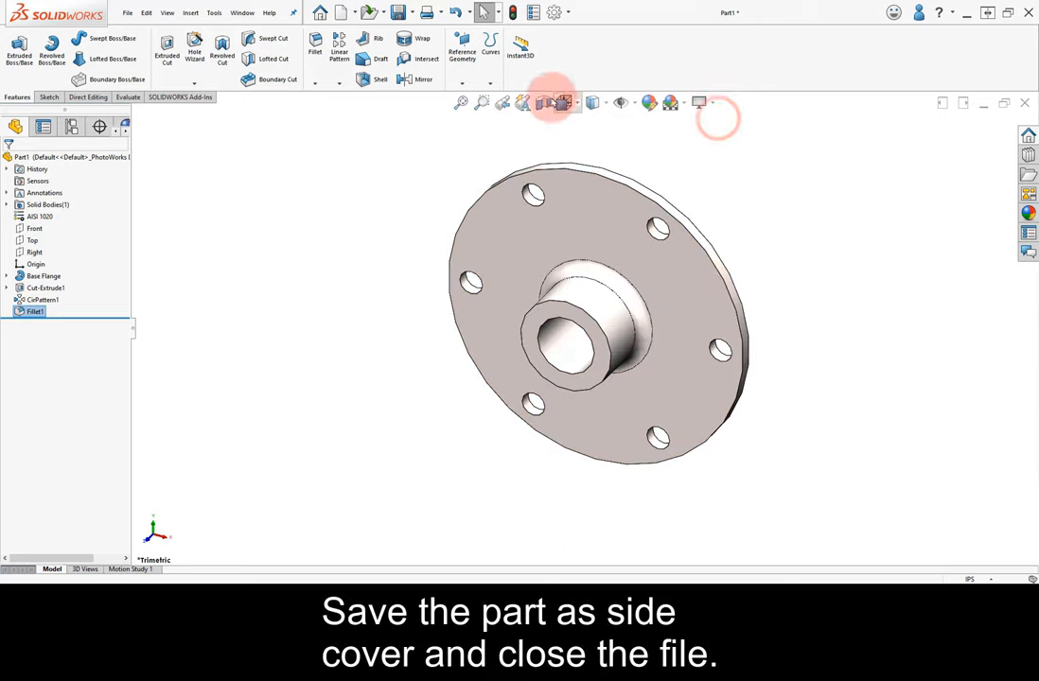